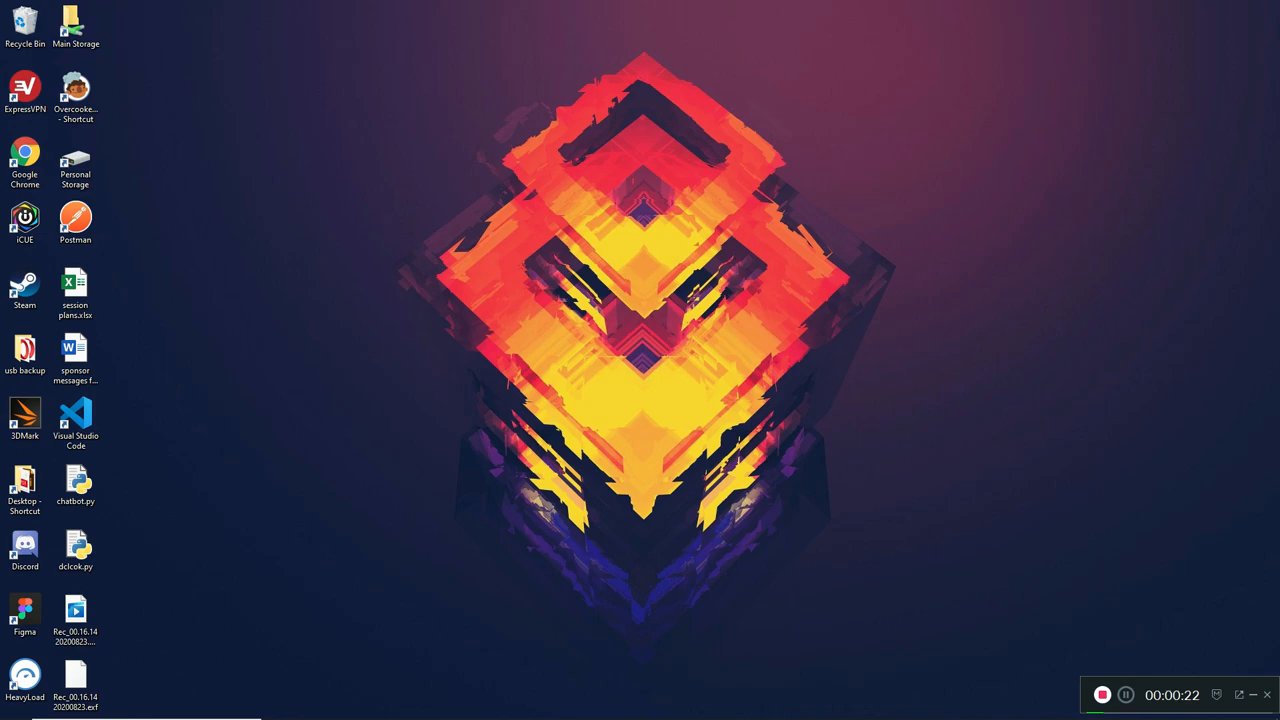
- Run the existing dclcok.py clock demo from the desktop, then bring up Visual Studio Code
click(76, 548)
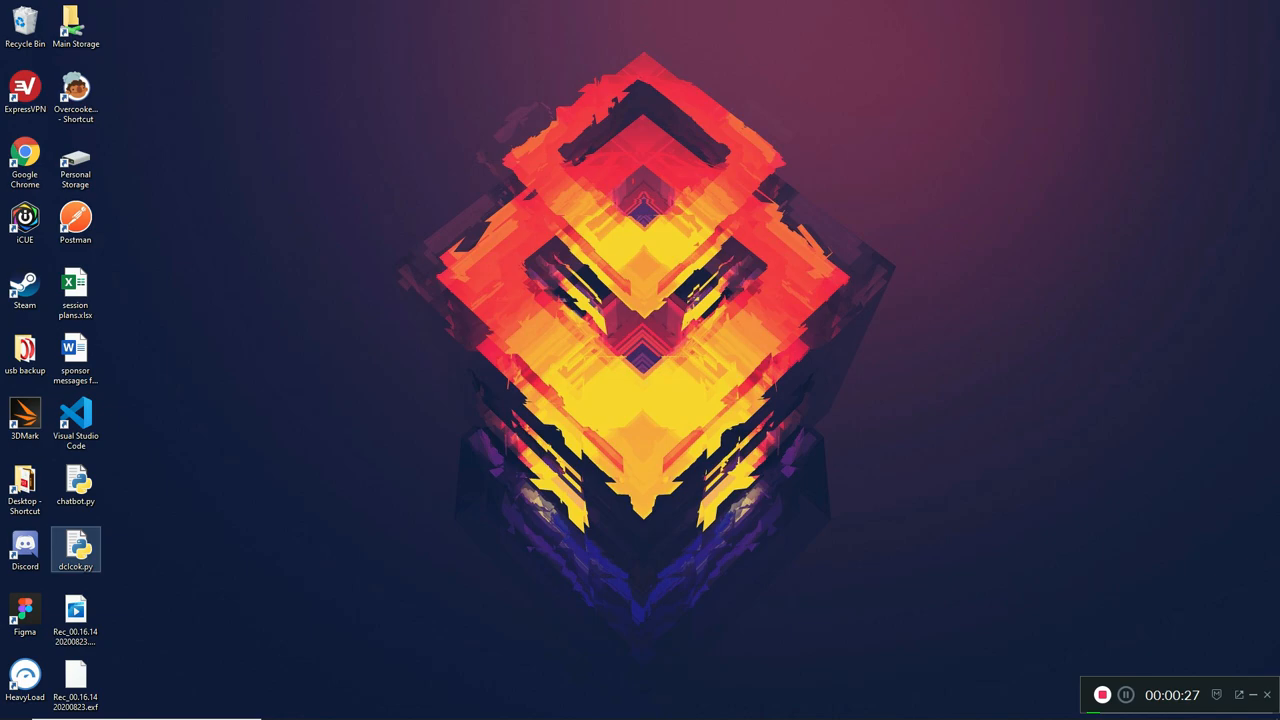
double_click(76, 548)
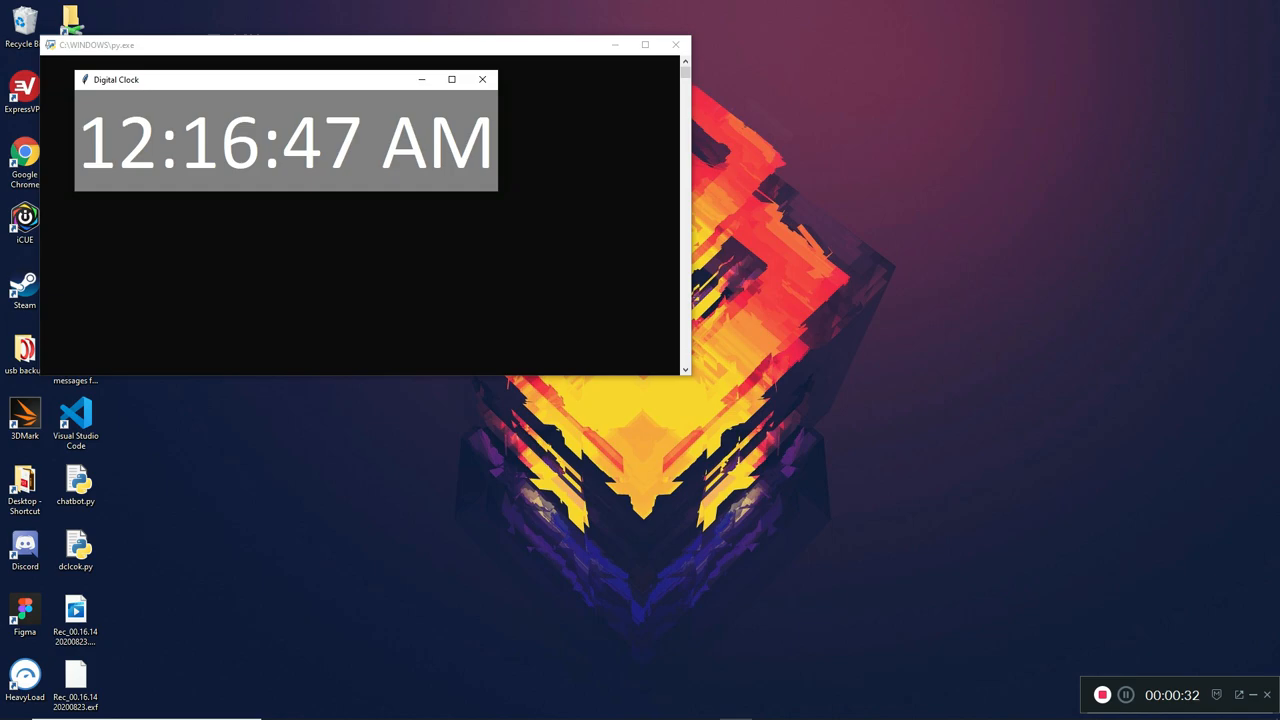
drag(250, 80, 876, 112)
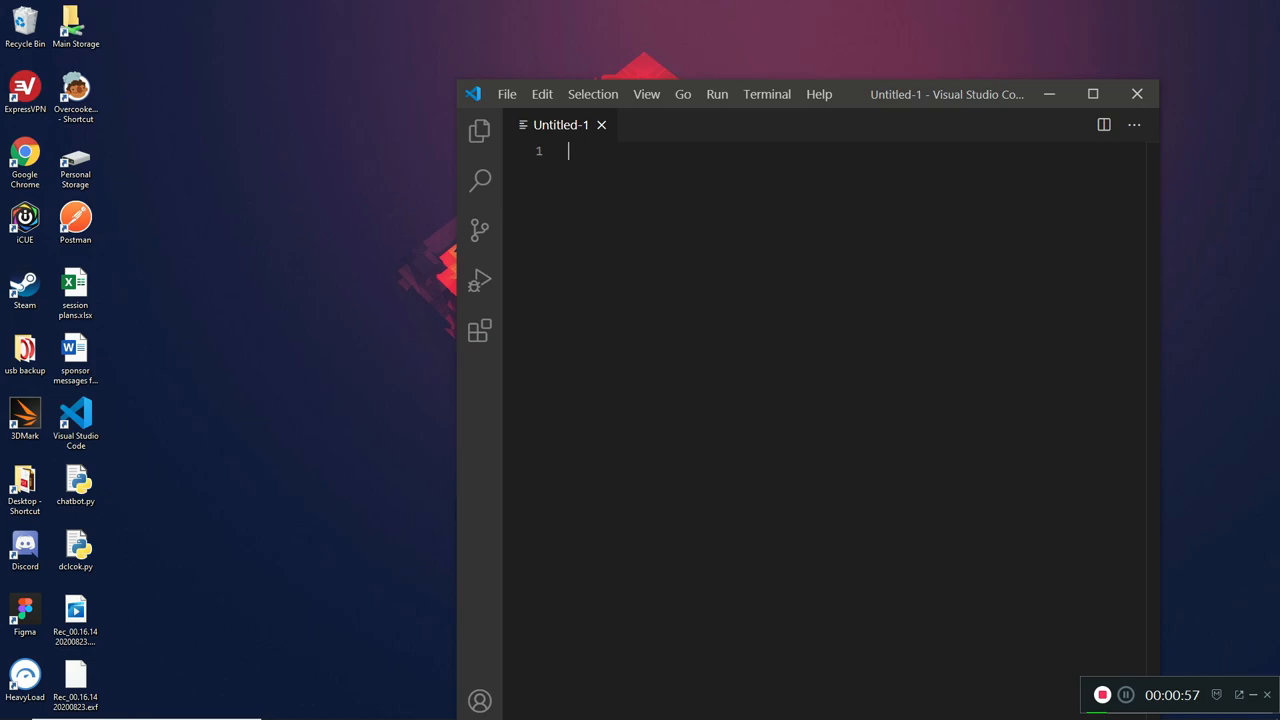
- Maximize the editor and save the blank file to the Desktop as digitalClock.py
click(1092, 94)
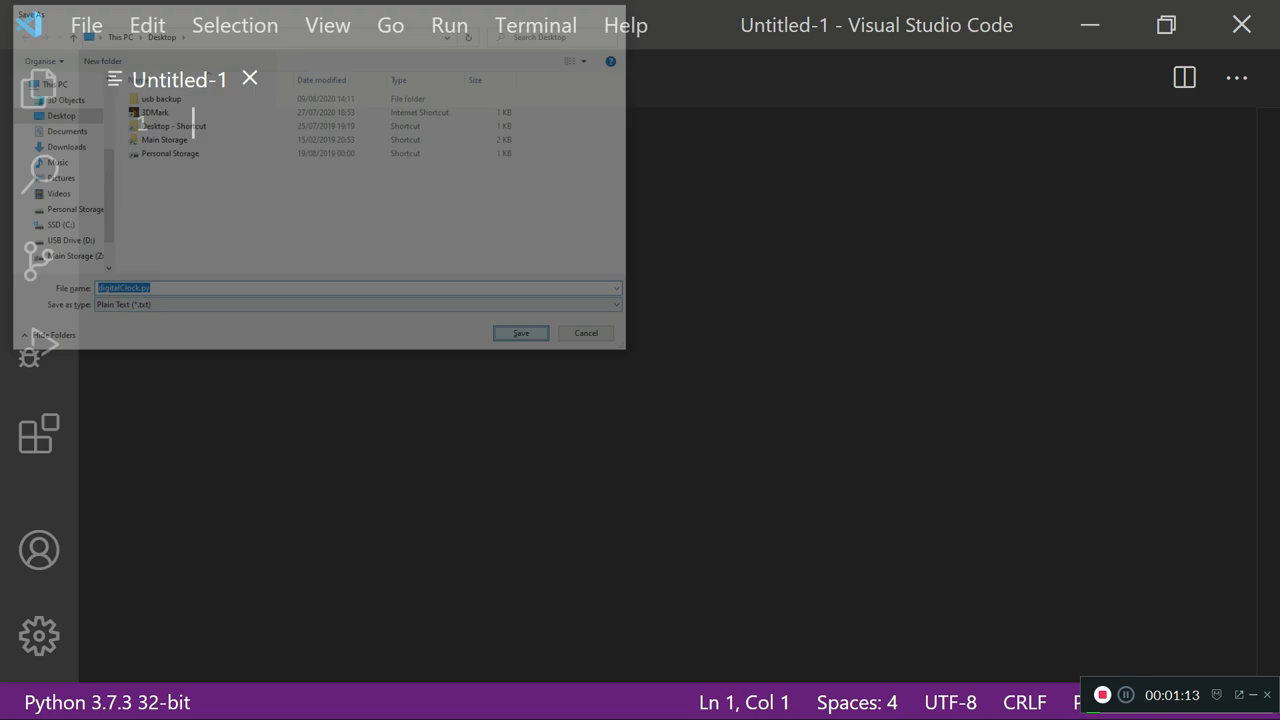
click(520, 332)
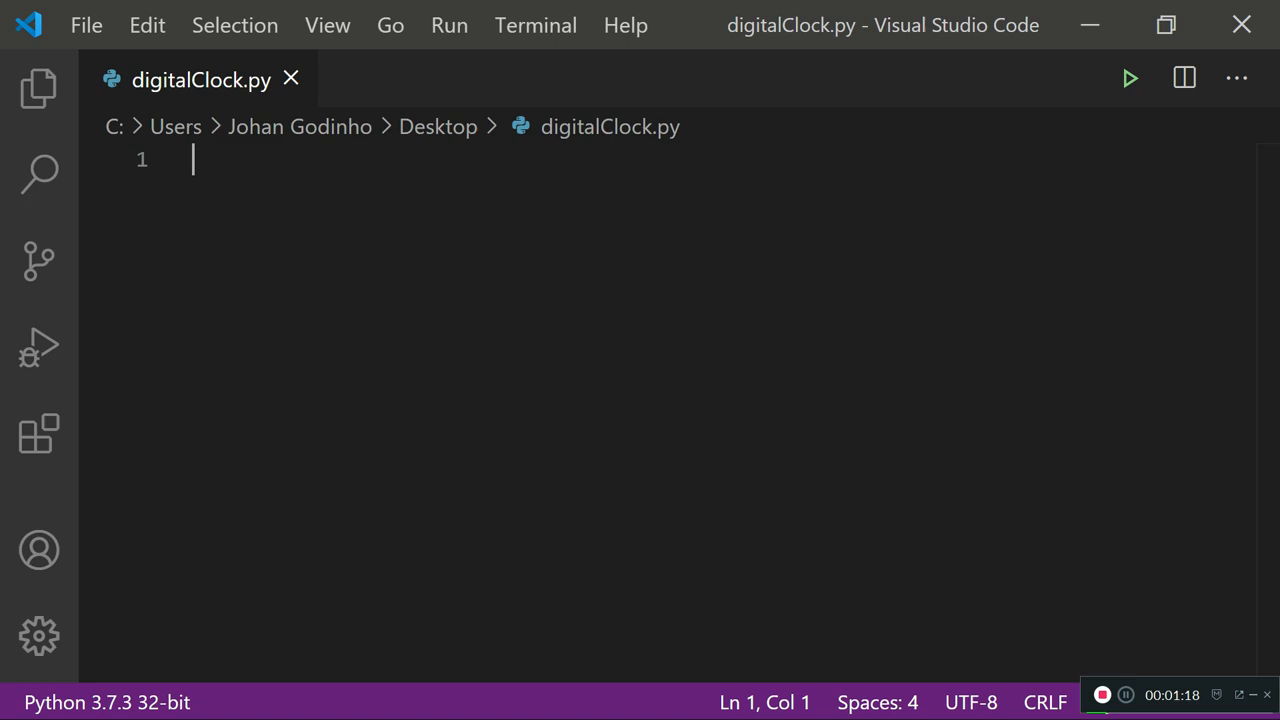
- Import Tk and Label from tkinter, create master = Tk() and call master.mainloop()
text(from tkinter import Tk)
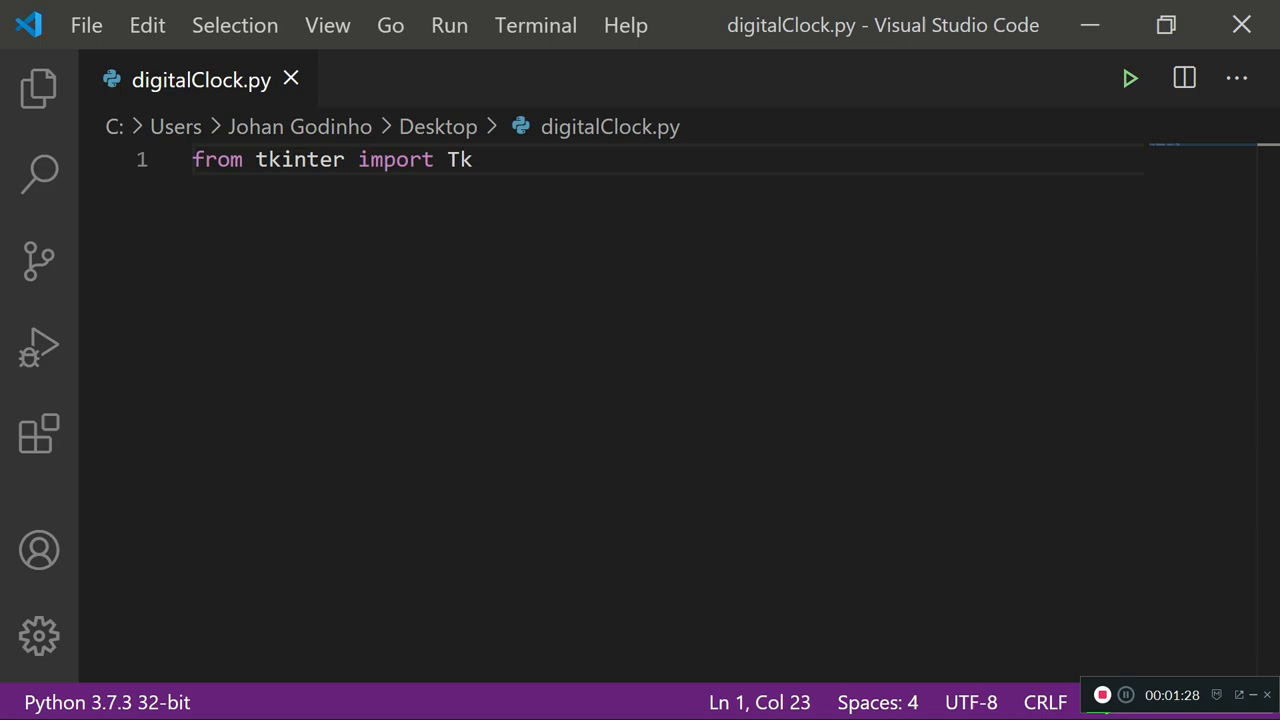
text(from tkinter import Label)
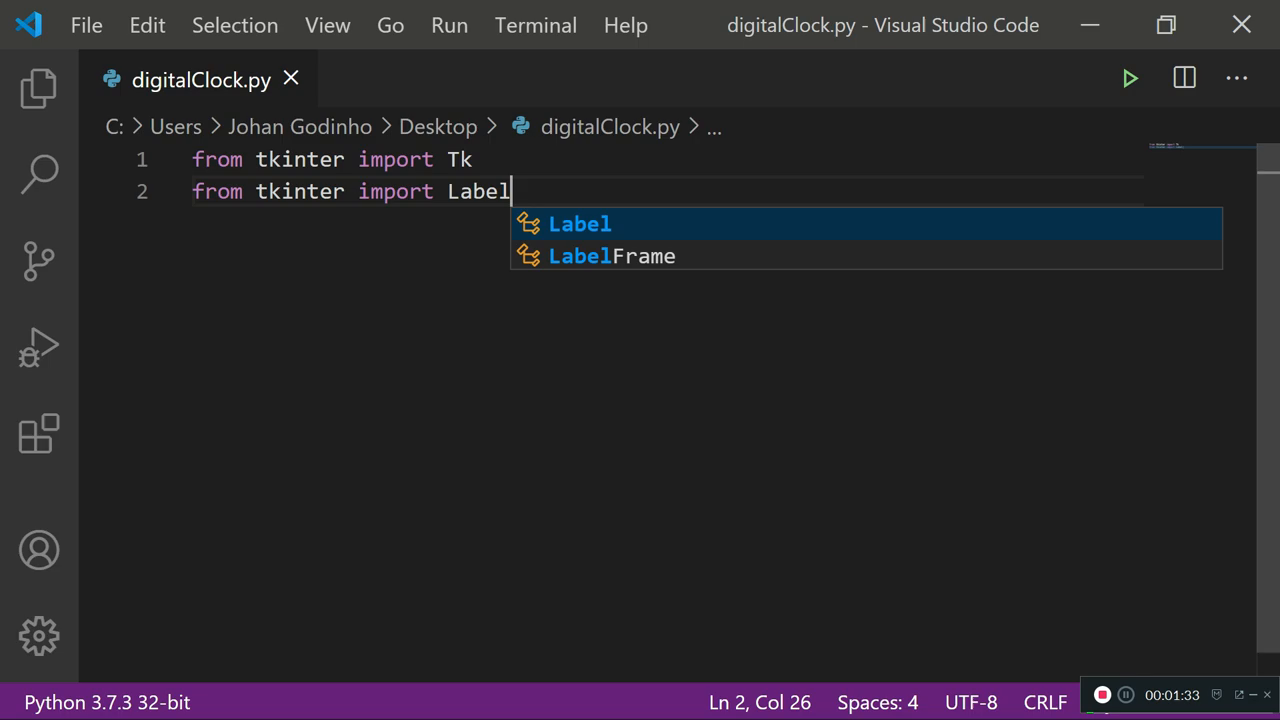
key(Enter)
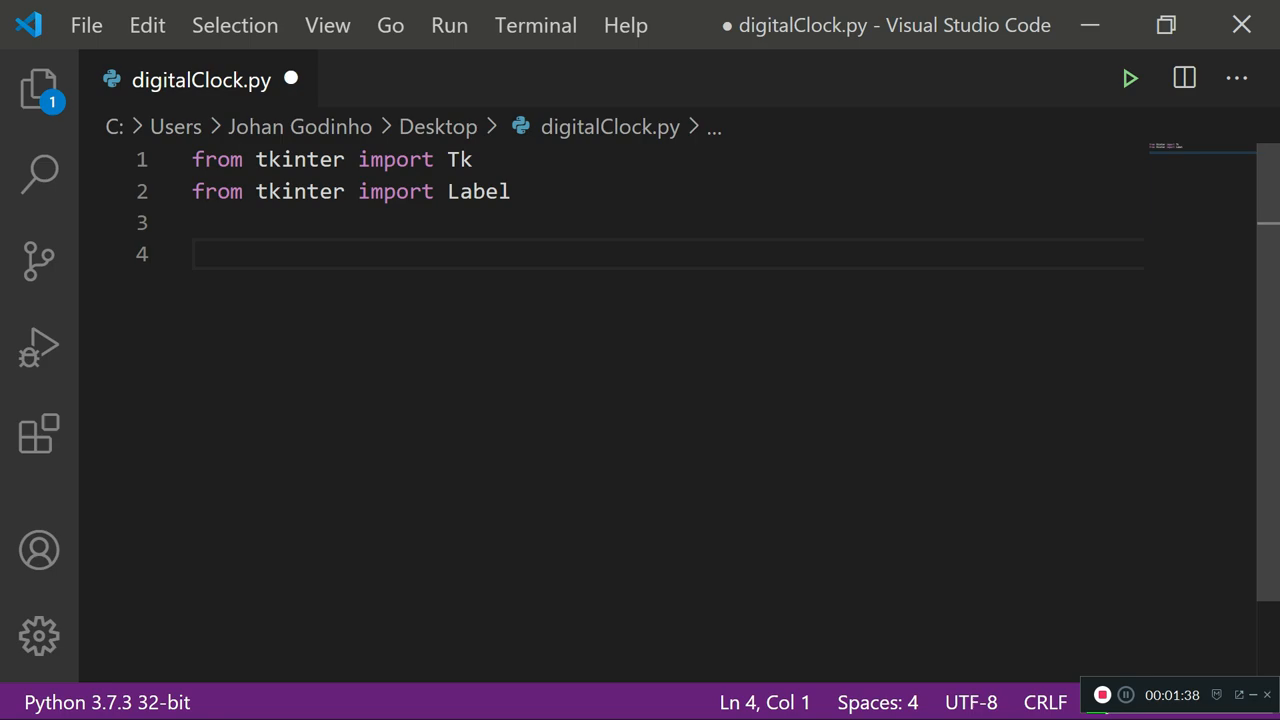
text(master = Tk())
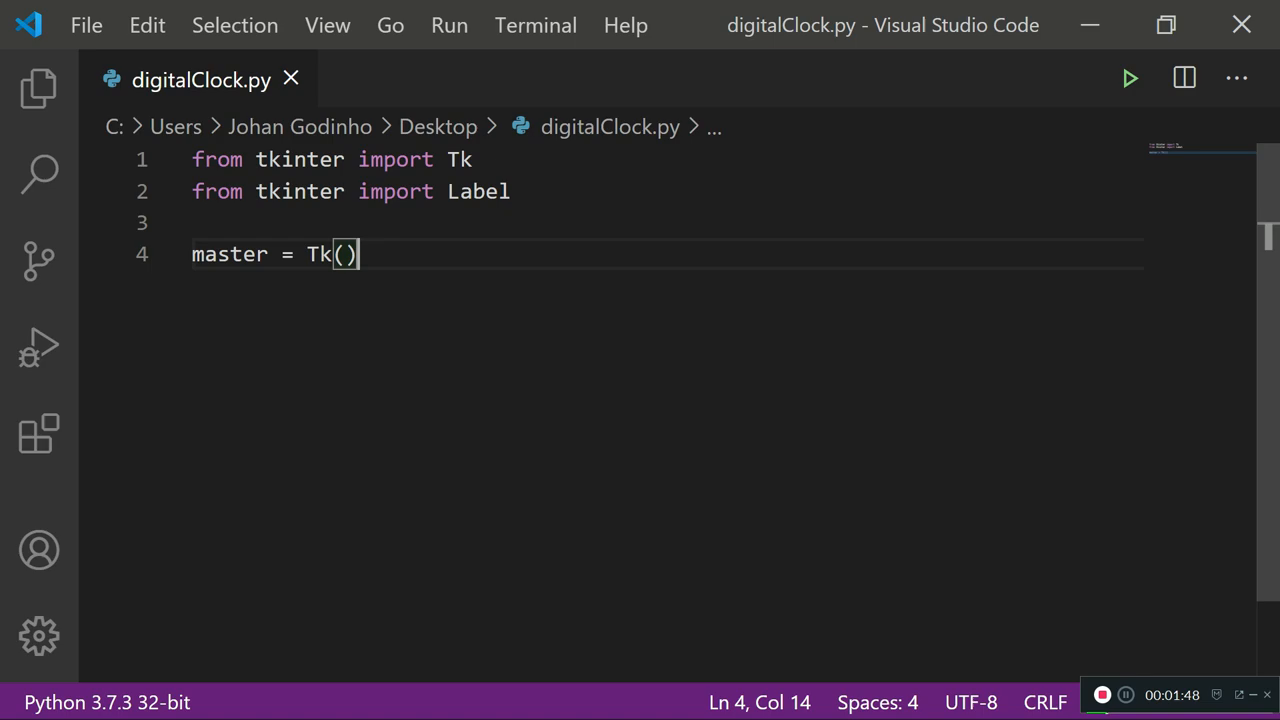
text(master.mainloop())
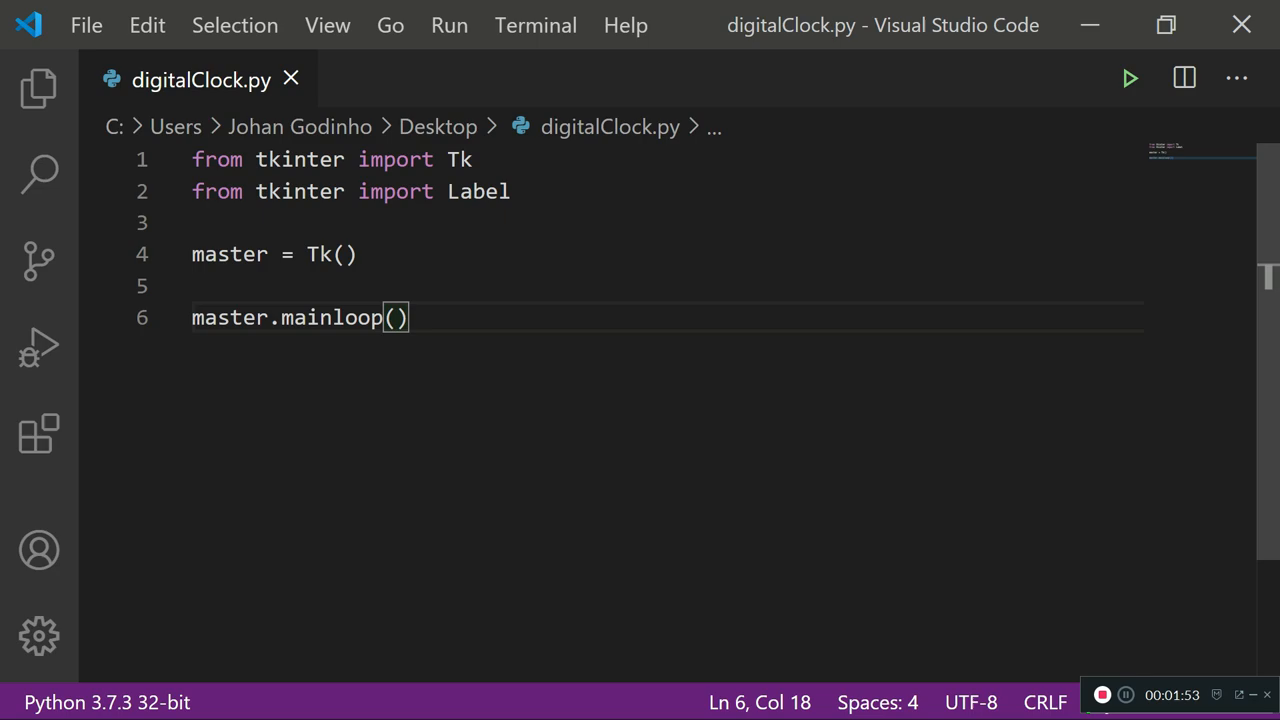
click(1128, 78)
text(master.title(")
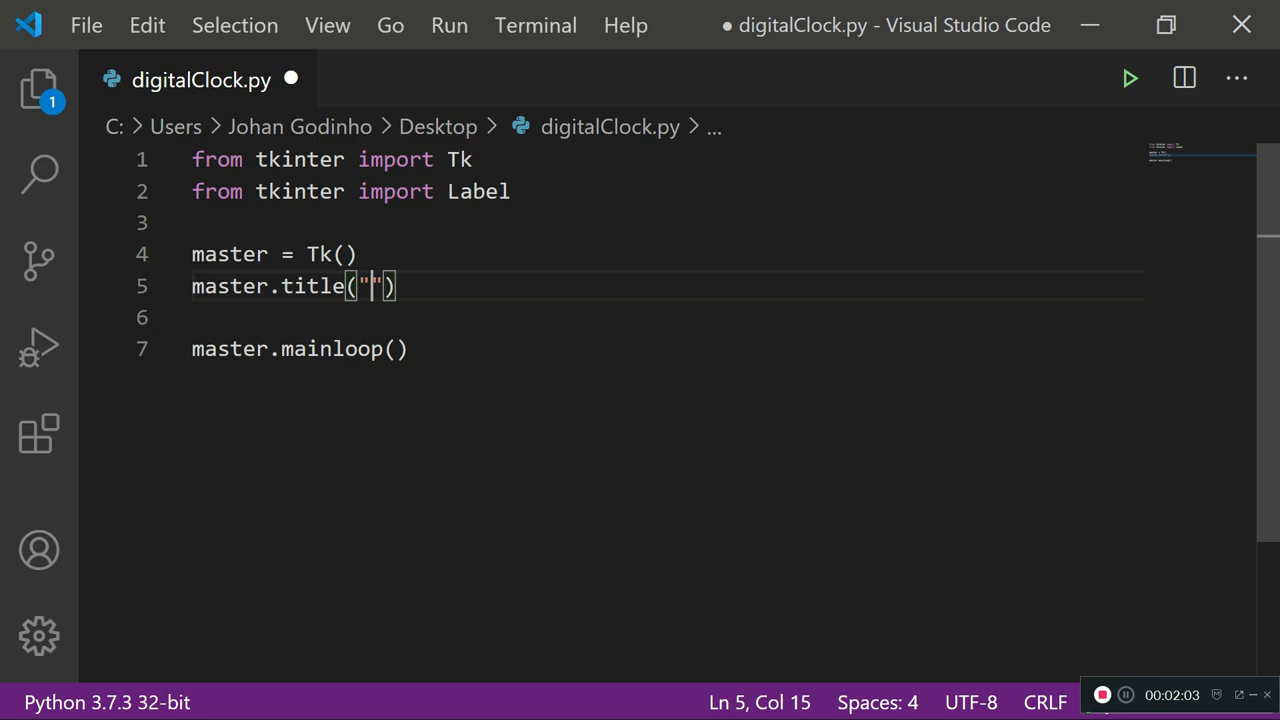
- Title the window 'Digital Clock' and add a packed clock Label in Calibri 90, grey background, white text
text(Digital Clock)
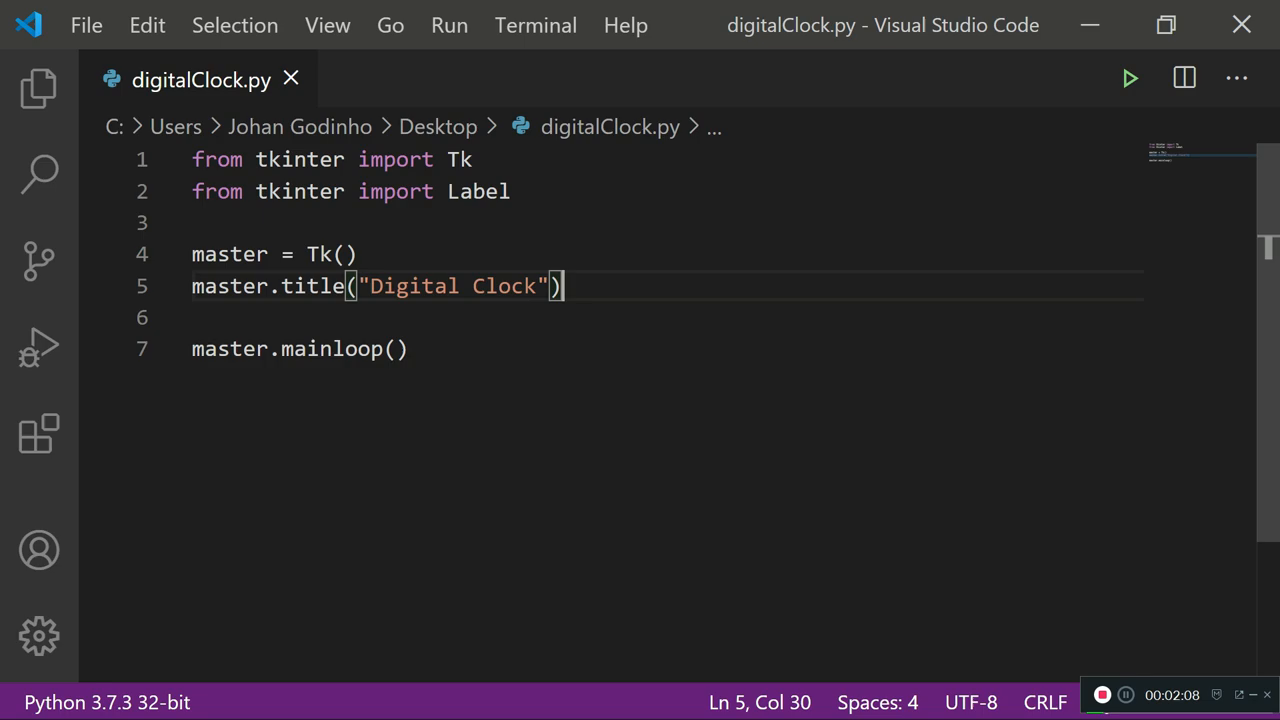
text(clc)
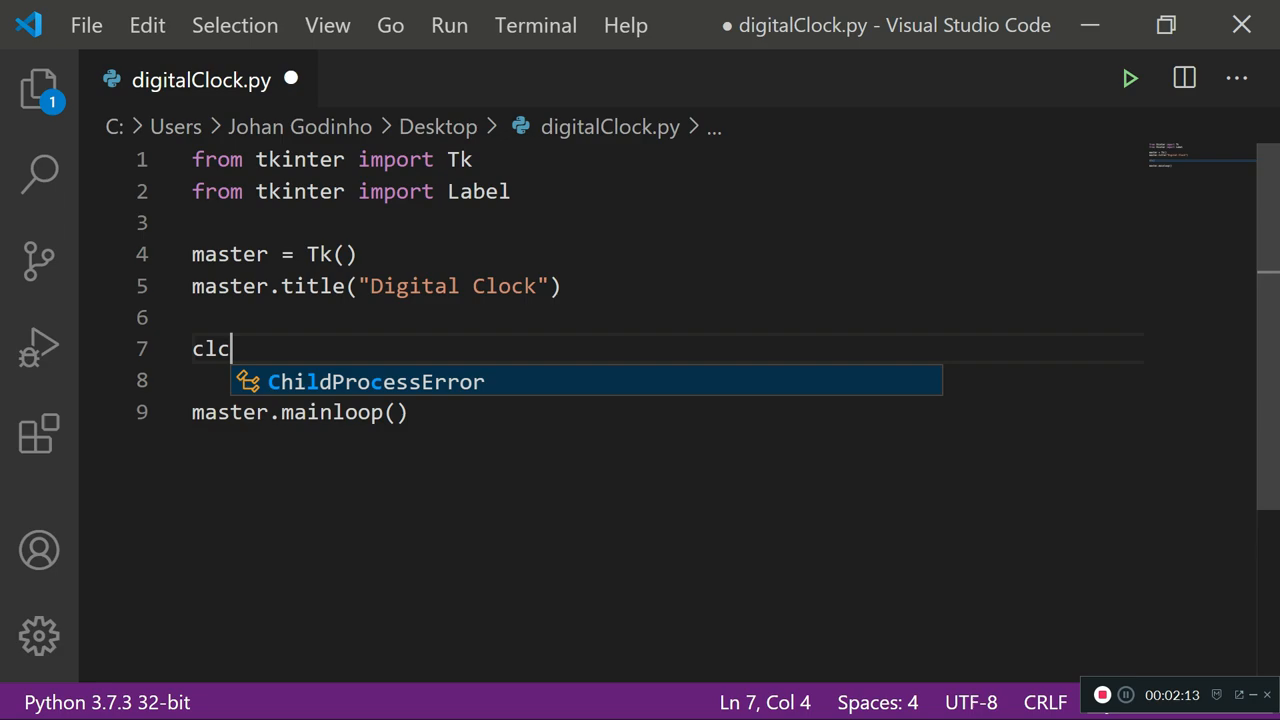
text(ock = Label(master, font=("C)
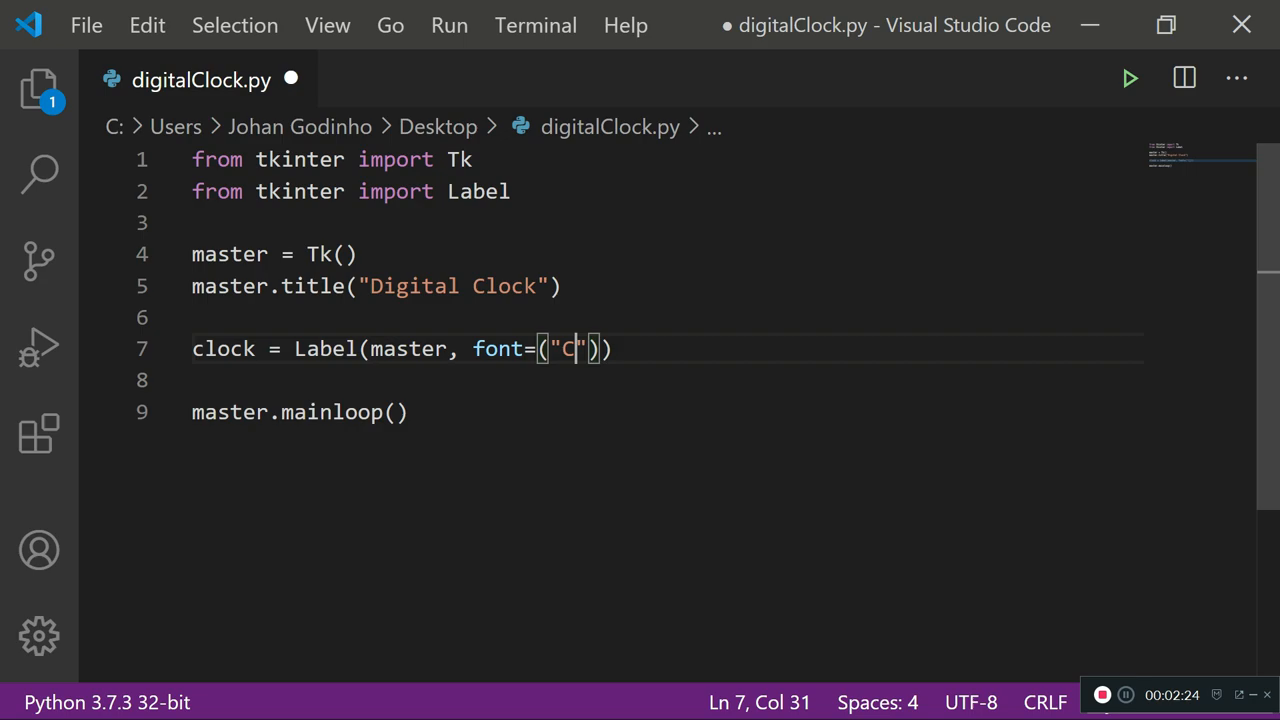
text(albri)
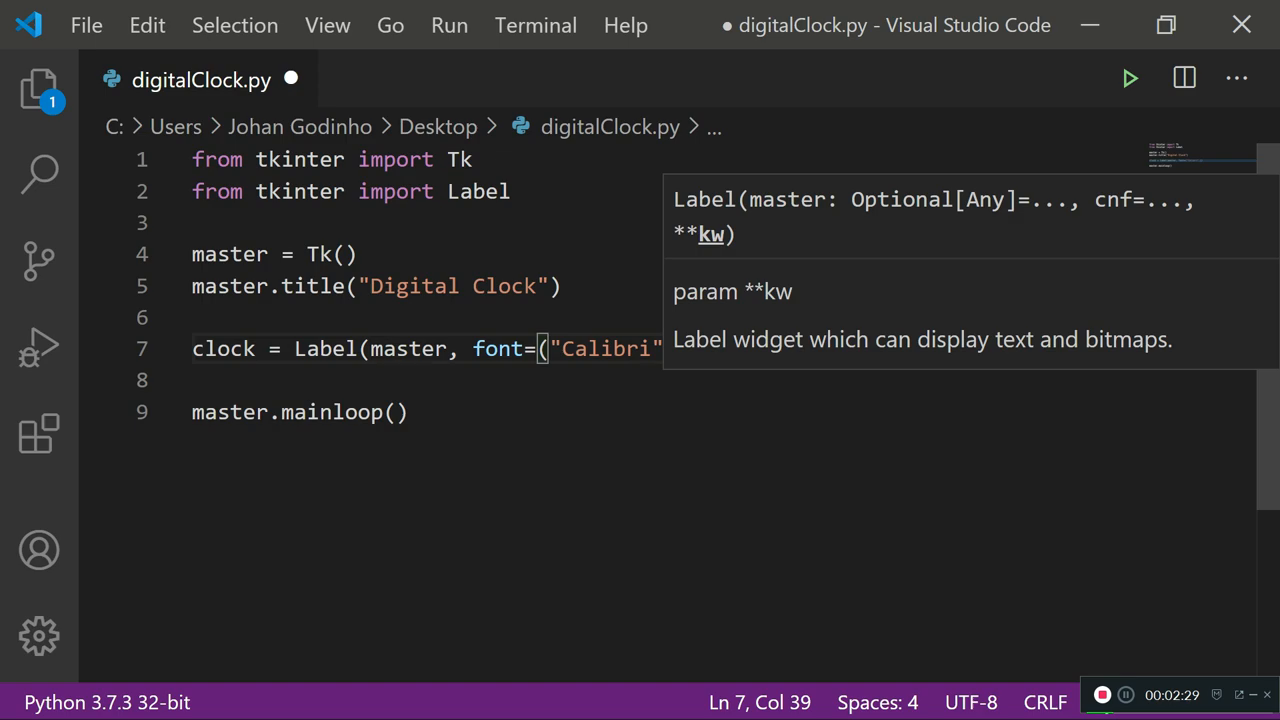
text(,90),bg))
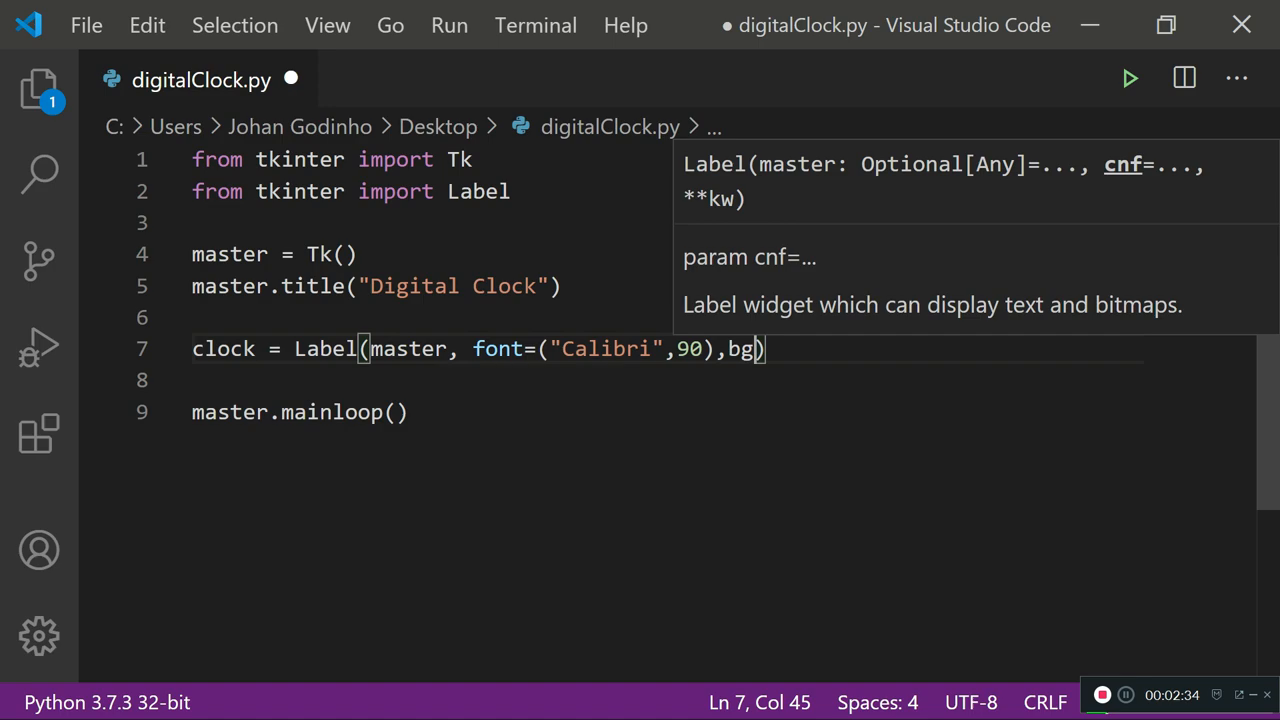
text(="grey",fg="white)
click(662, 380)
text(c)
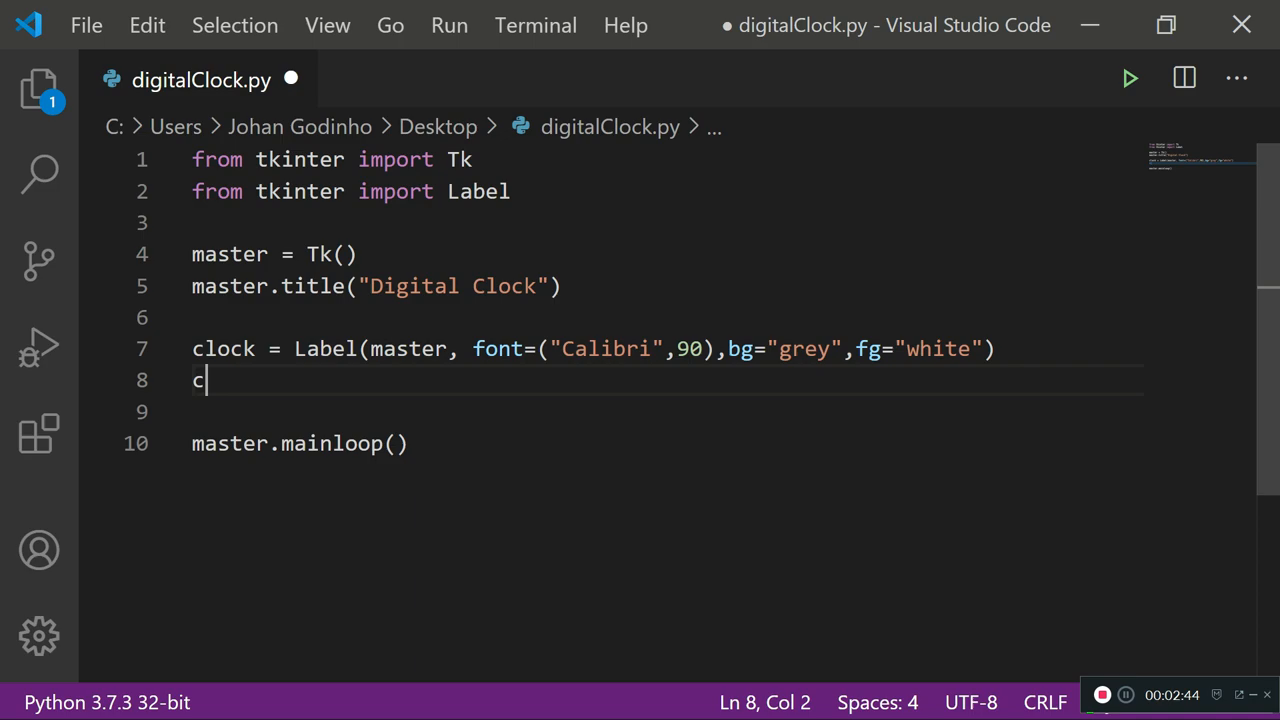
text(lock.pack())
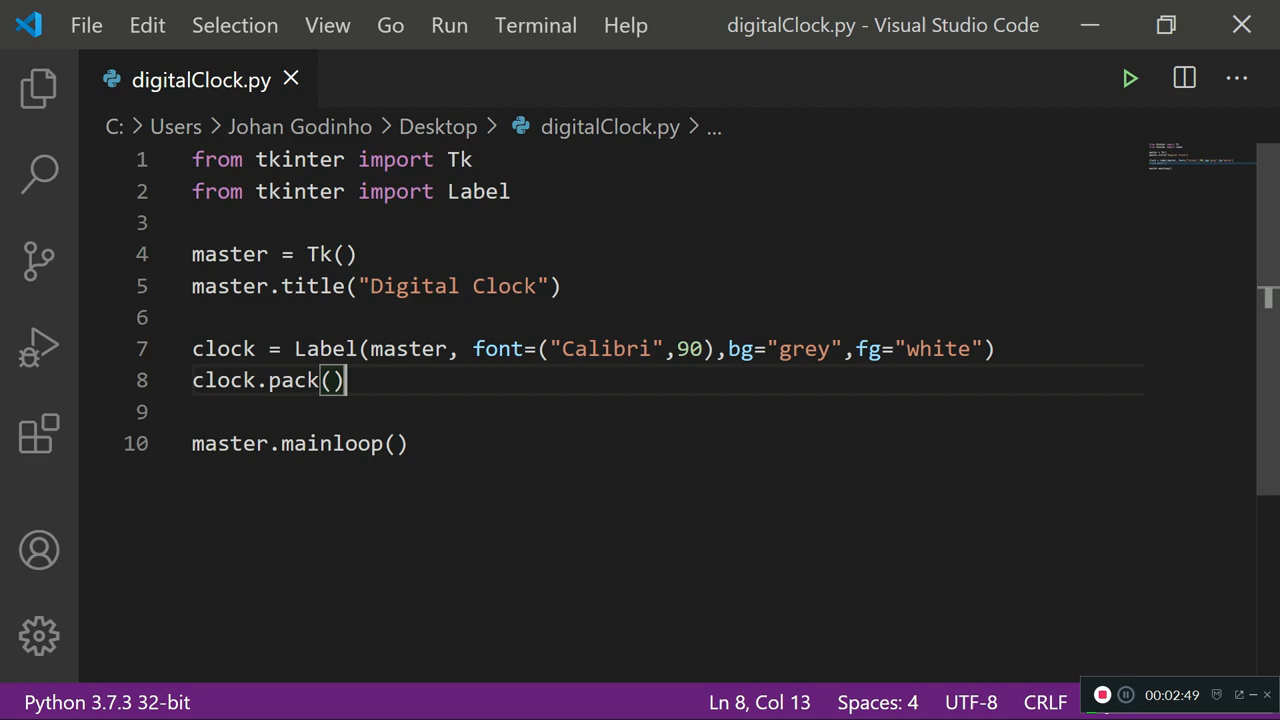
click(1128, 78)
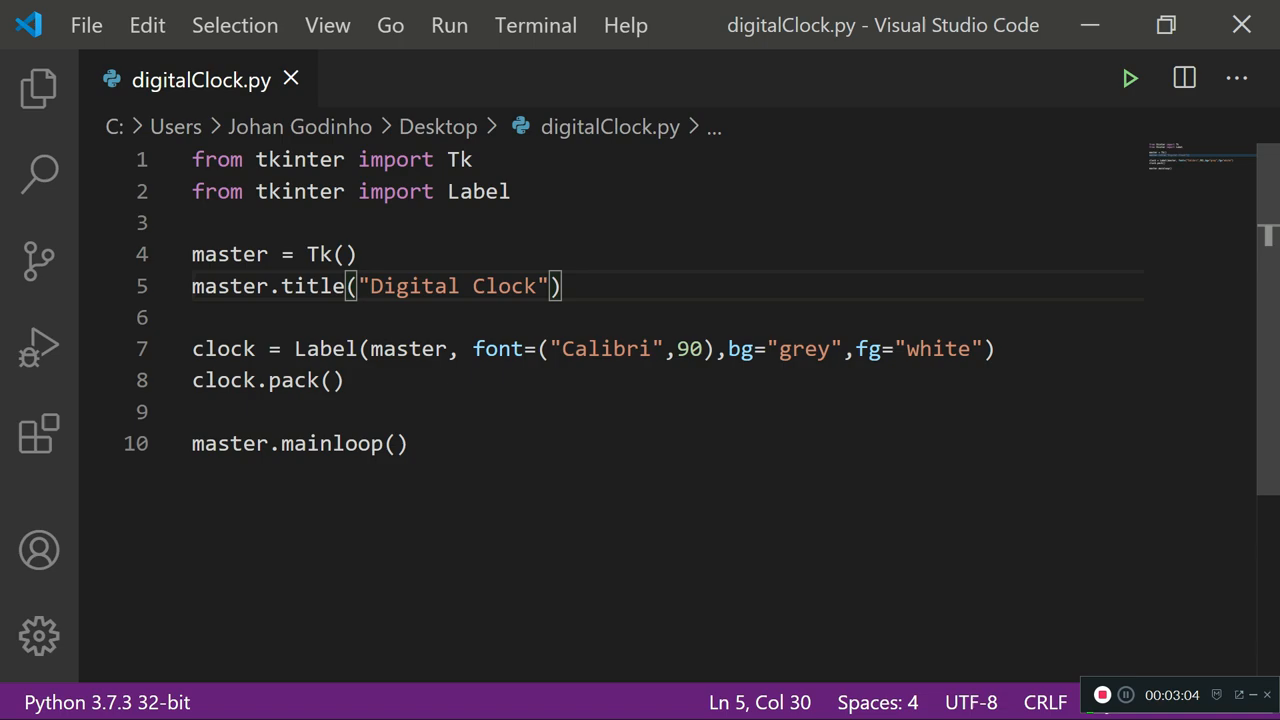
- Define the get_time() function header and start its body
text(def)
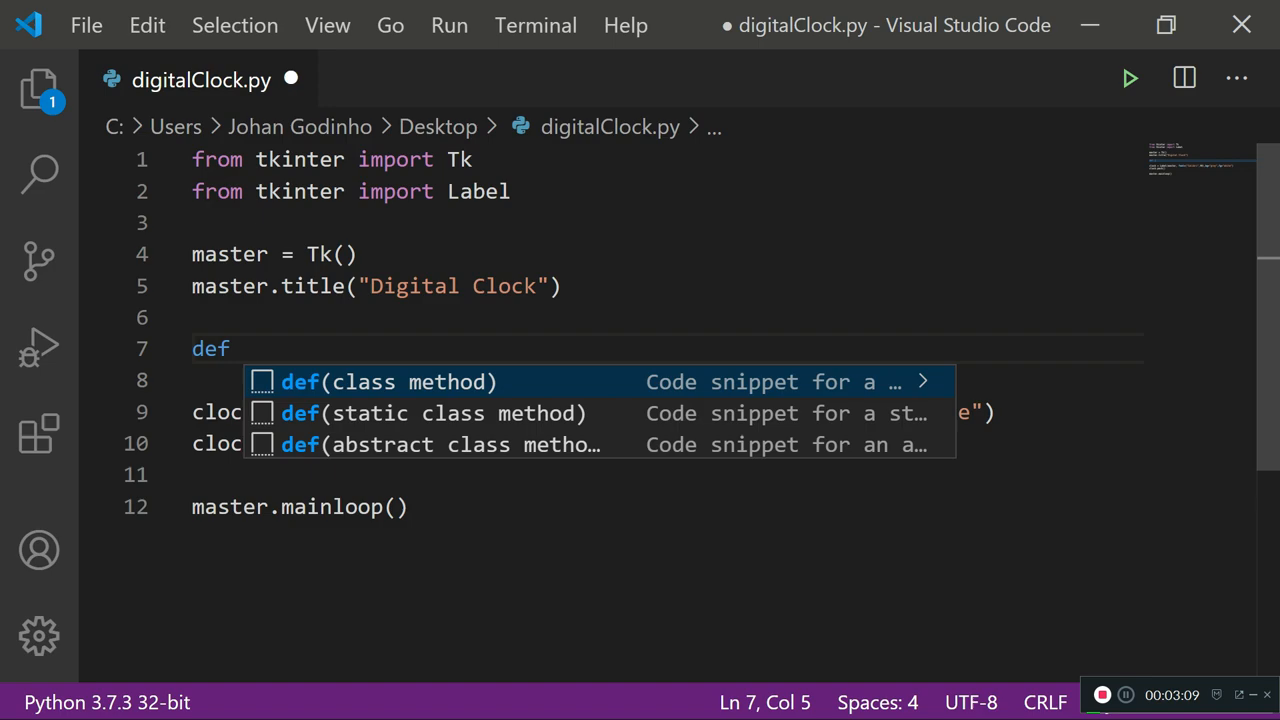
text(get_time():)
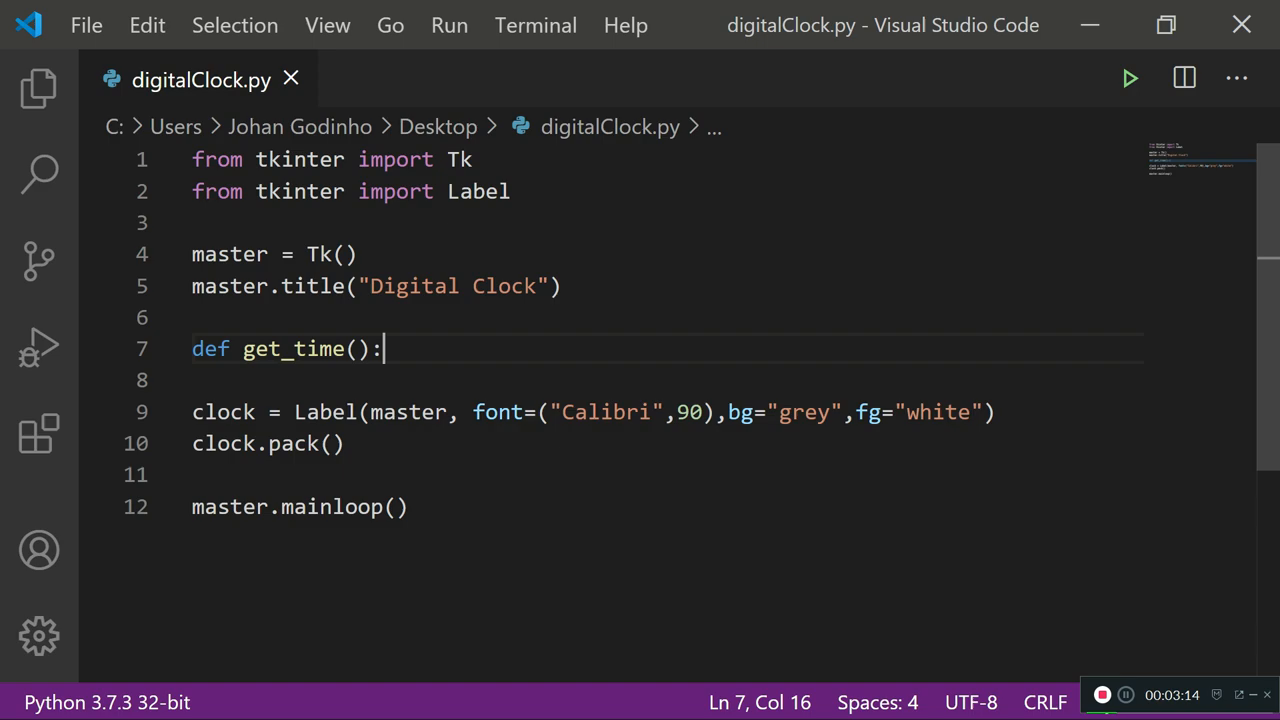
key(Enter)
text(import sys)
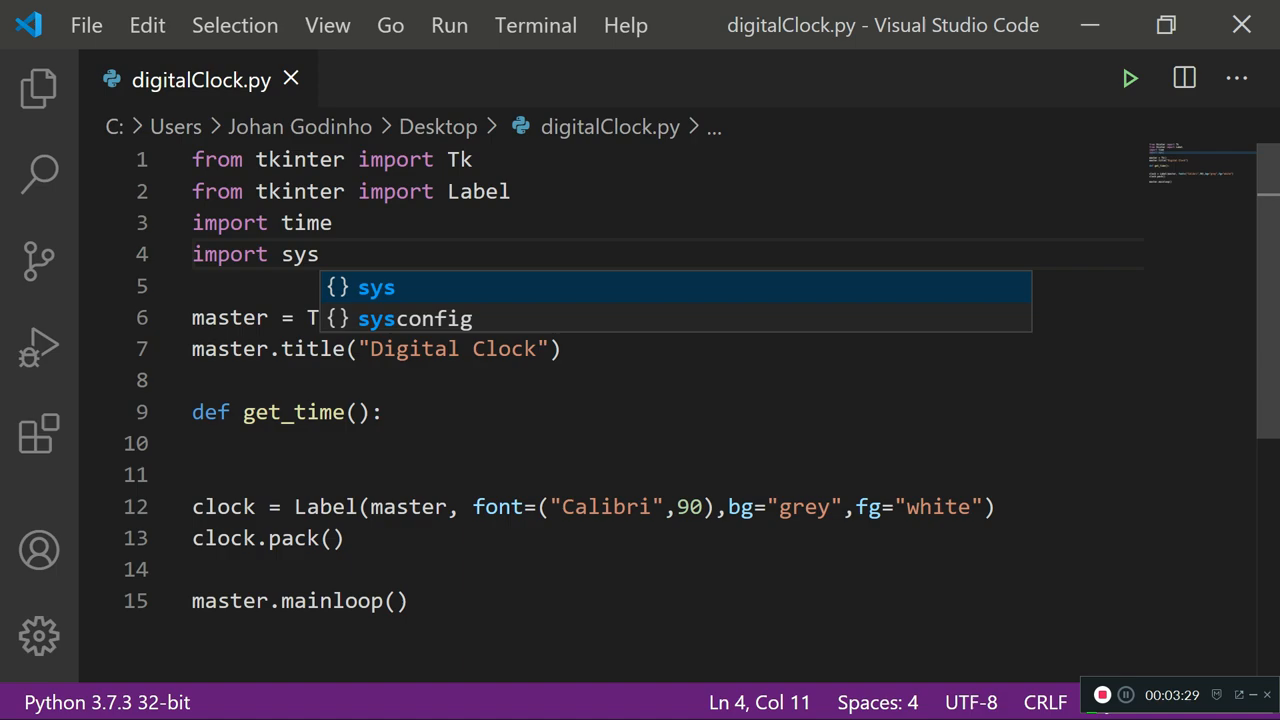
- Store timeVar = time.strftime("%I:%M:%S %p") inside get_time
text(timeVar =)
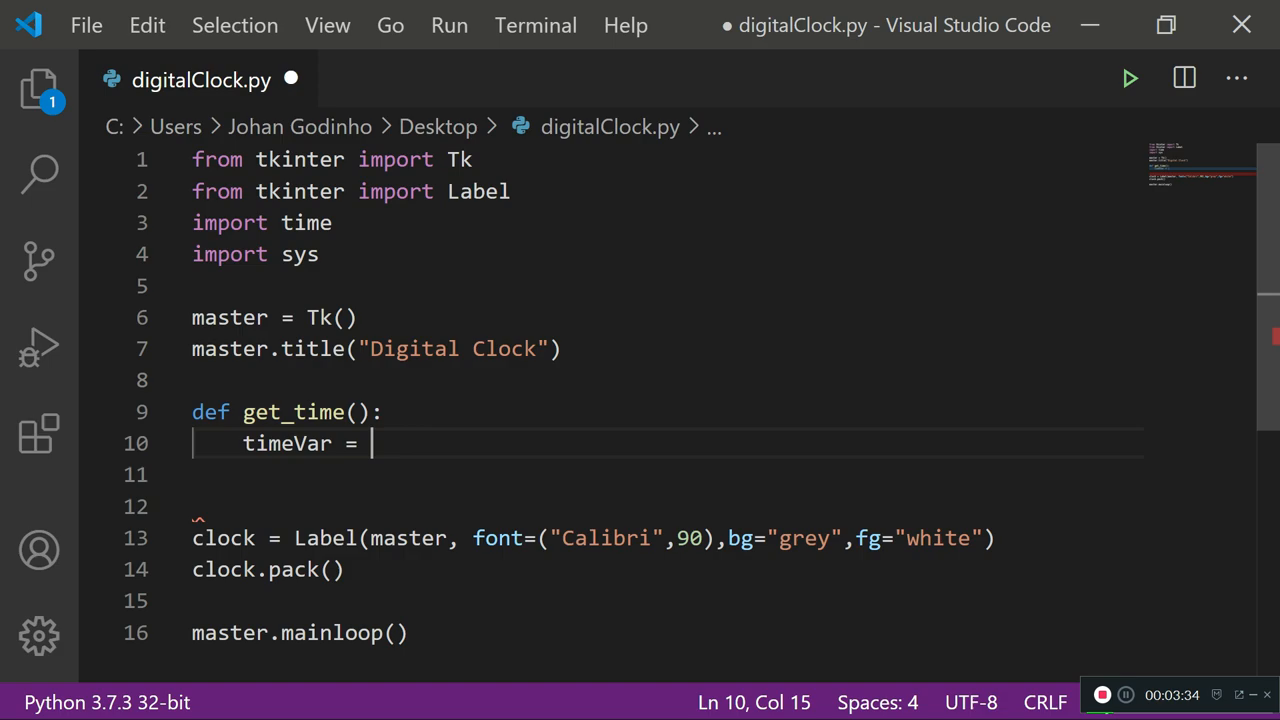
text(time.strftime)
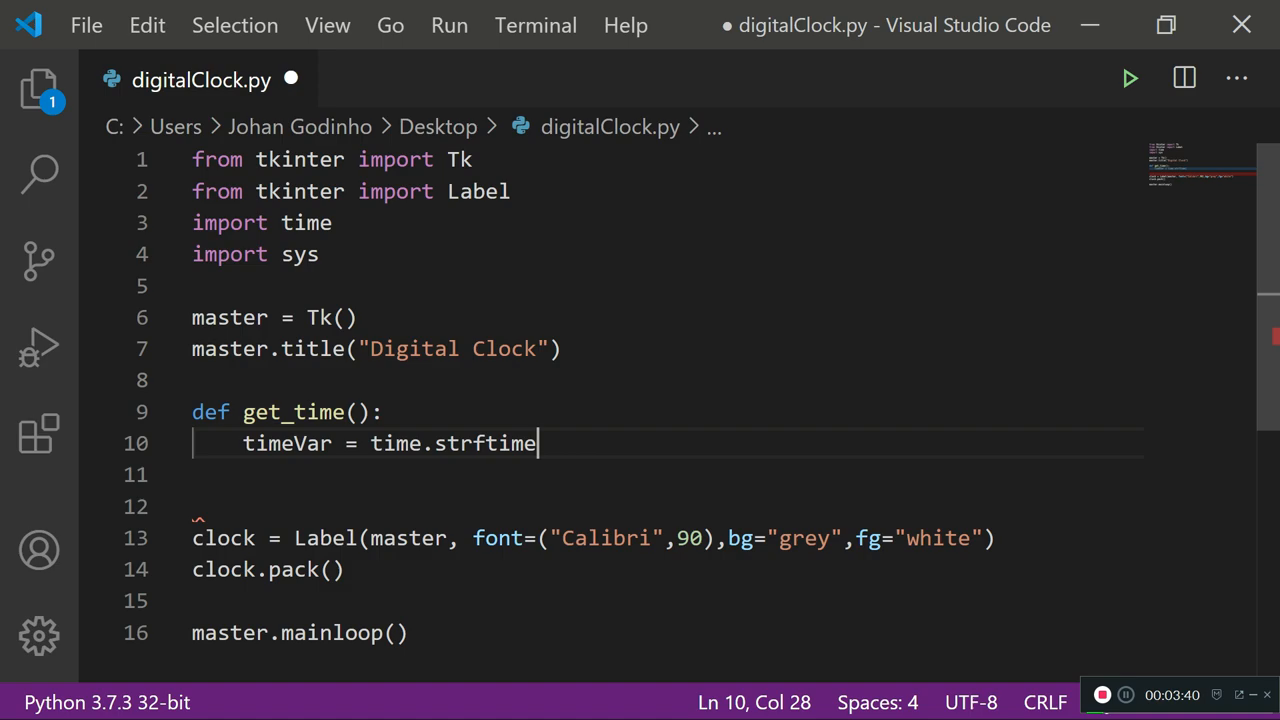
text(())
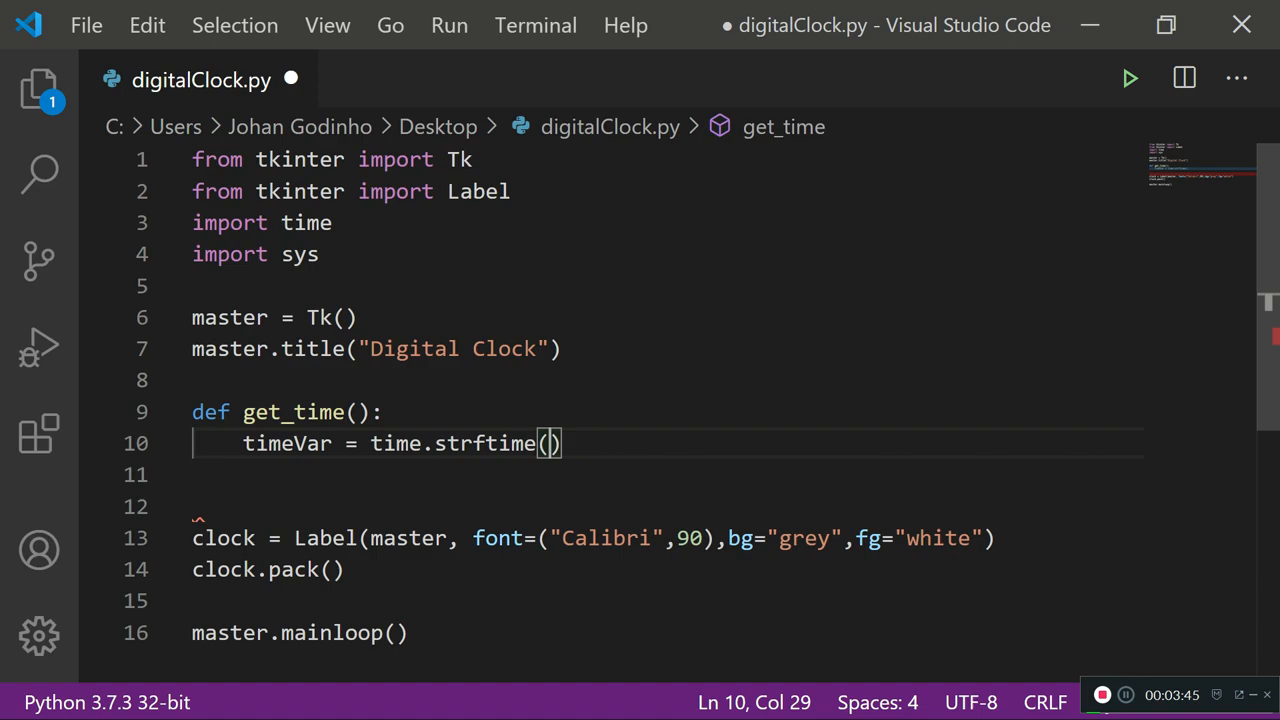
text("%")
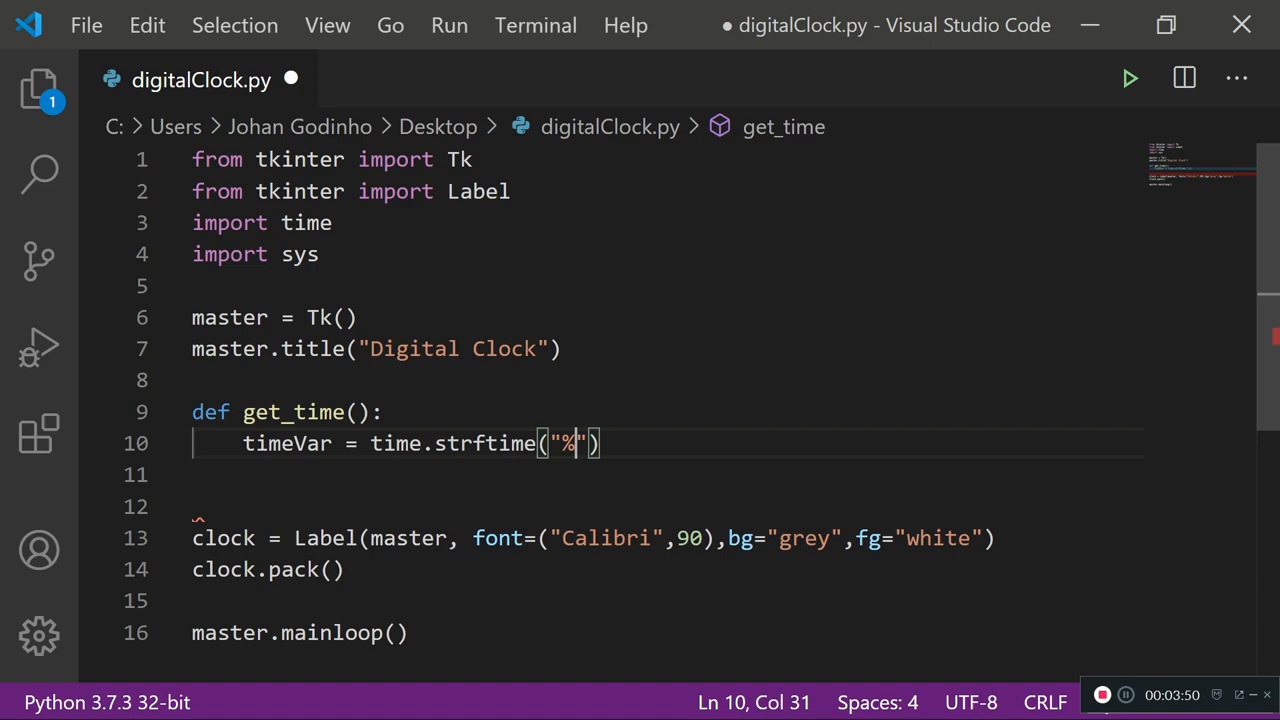
text(I:%M)
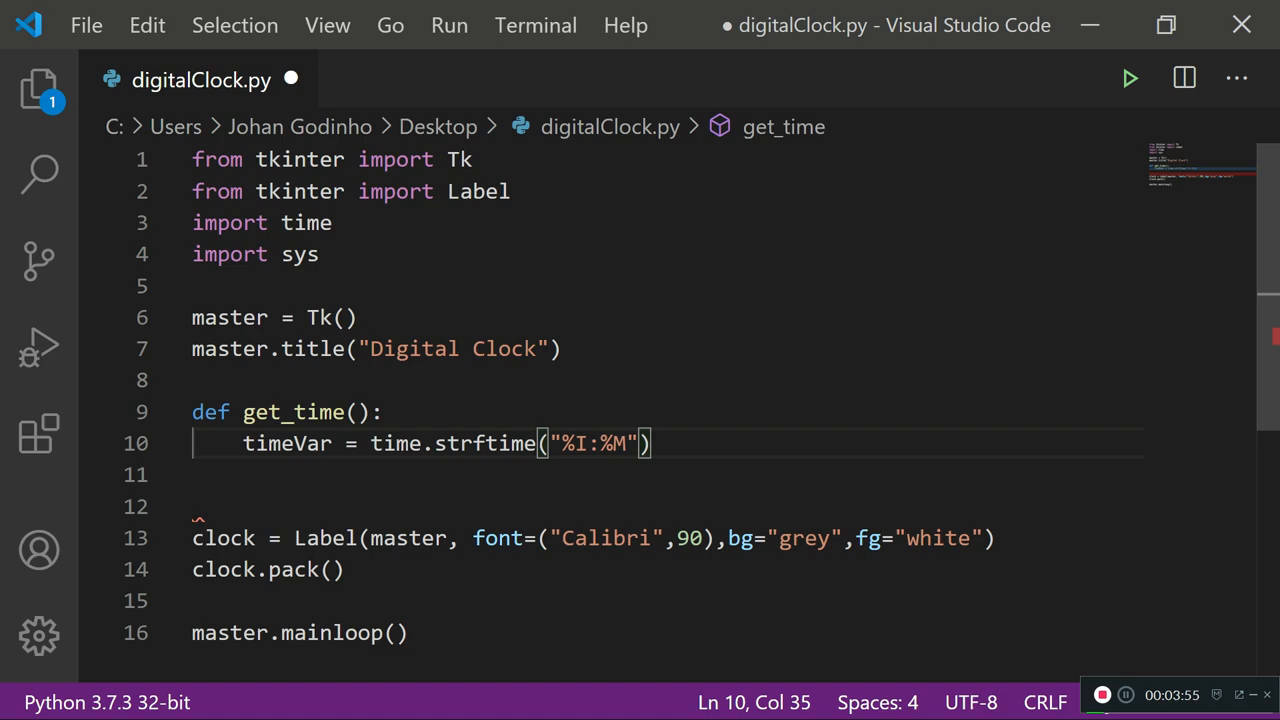
text(:%S)
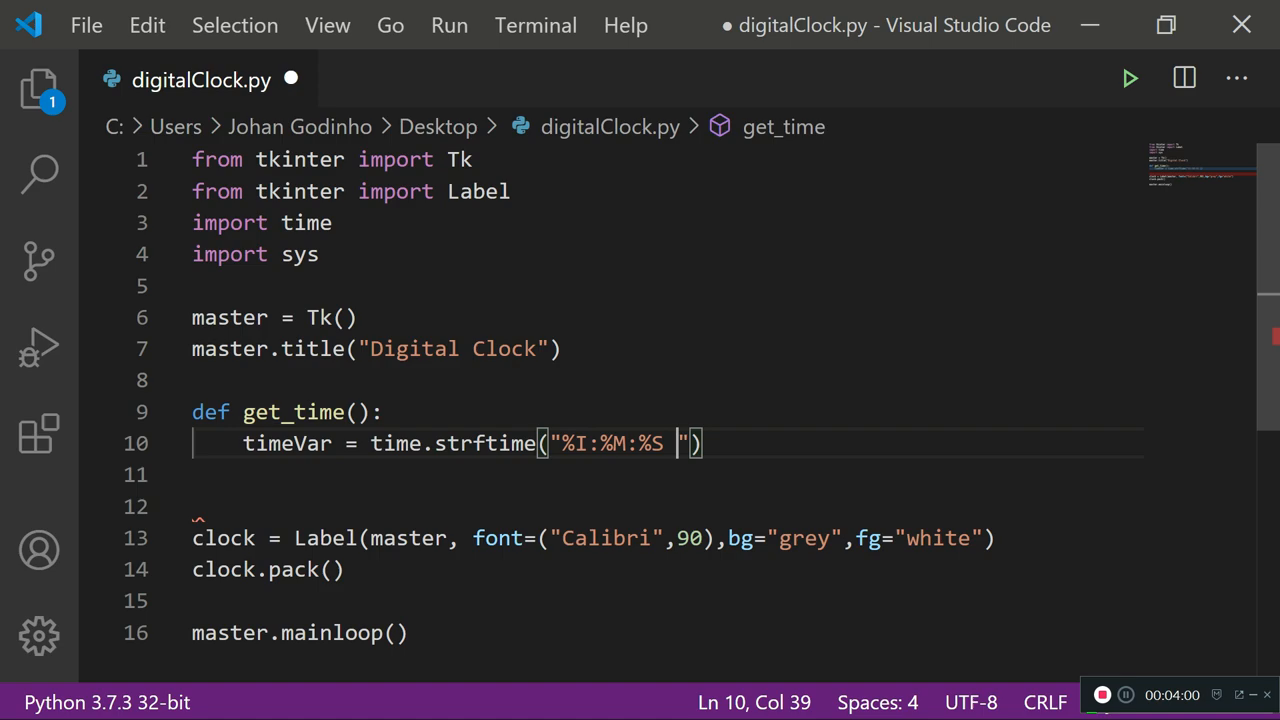
text(%p)
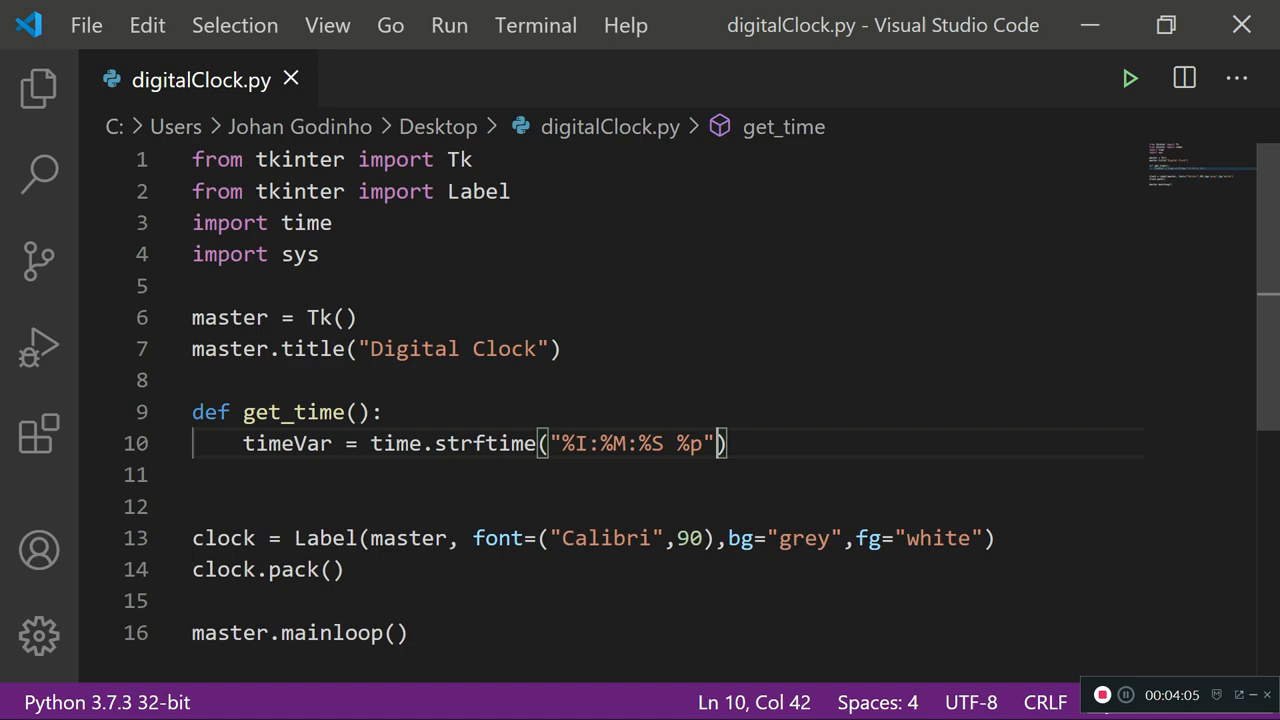
- Add clock.config(text=timeVar) and clock.after(200, get_time) inside get_time
text(clo.)
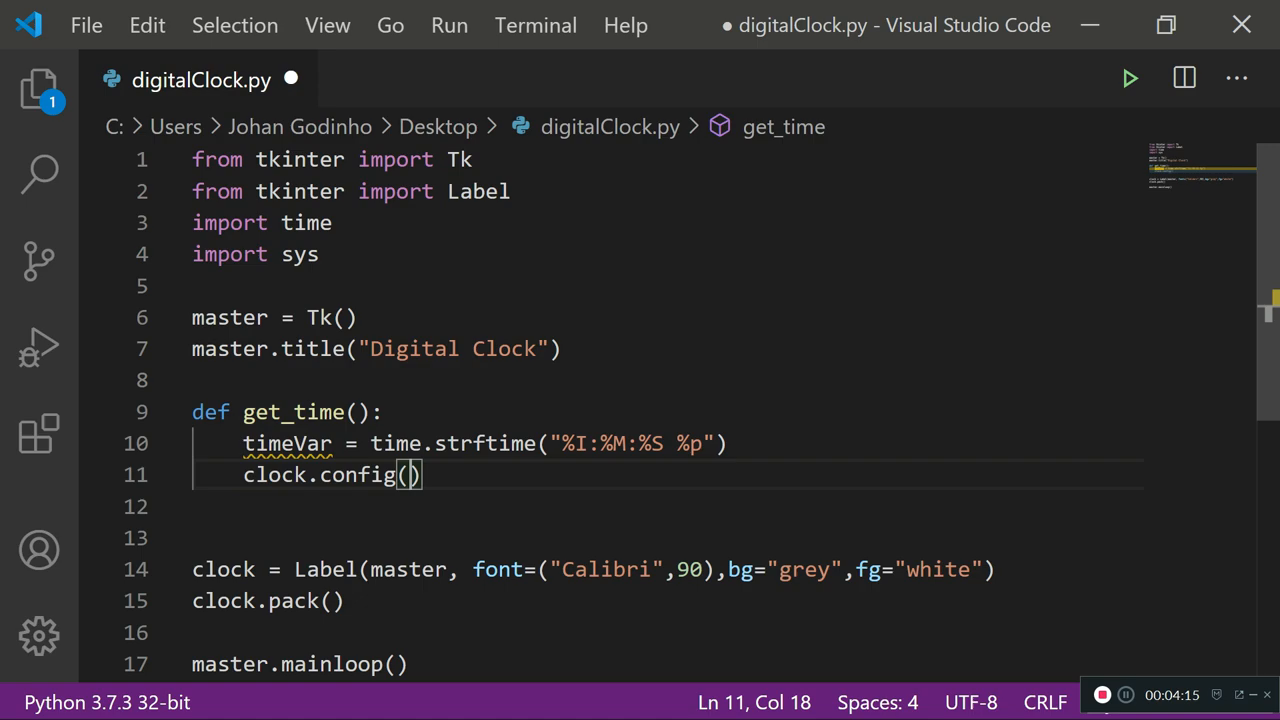
text(text=time)
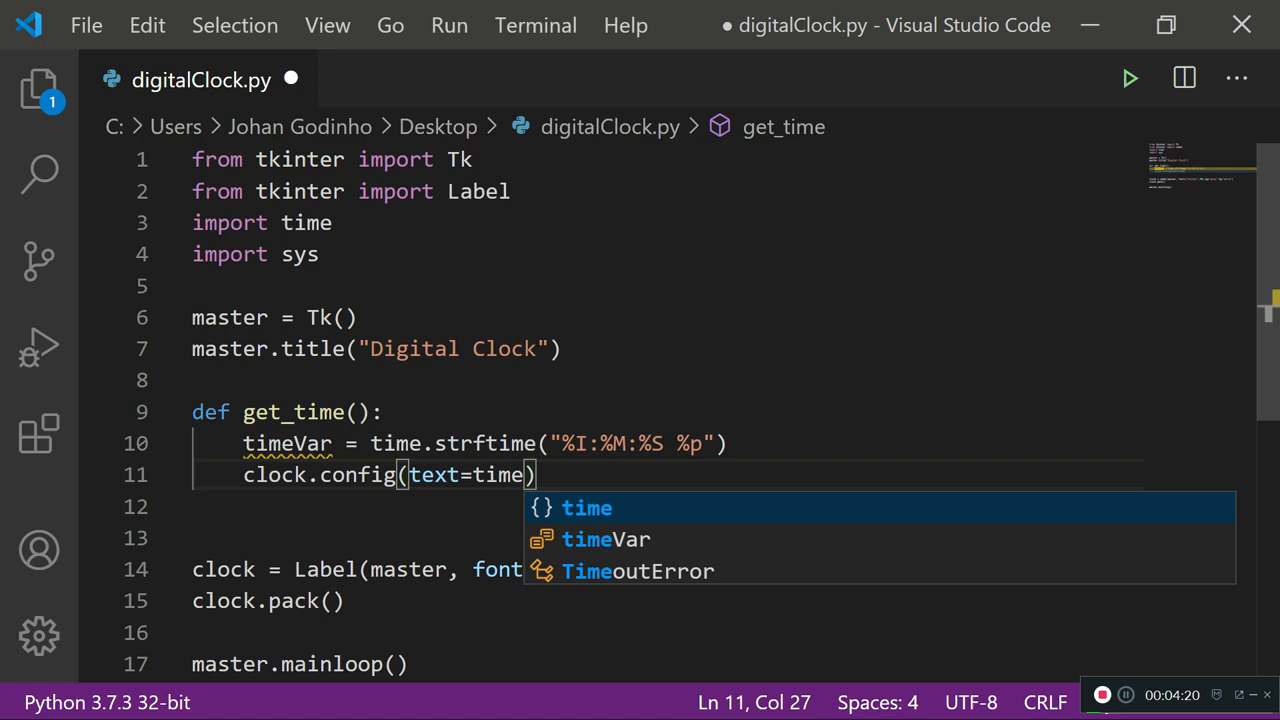
text(Var)
key(Enter)
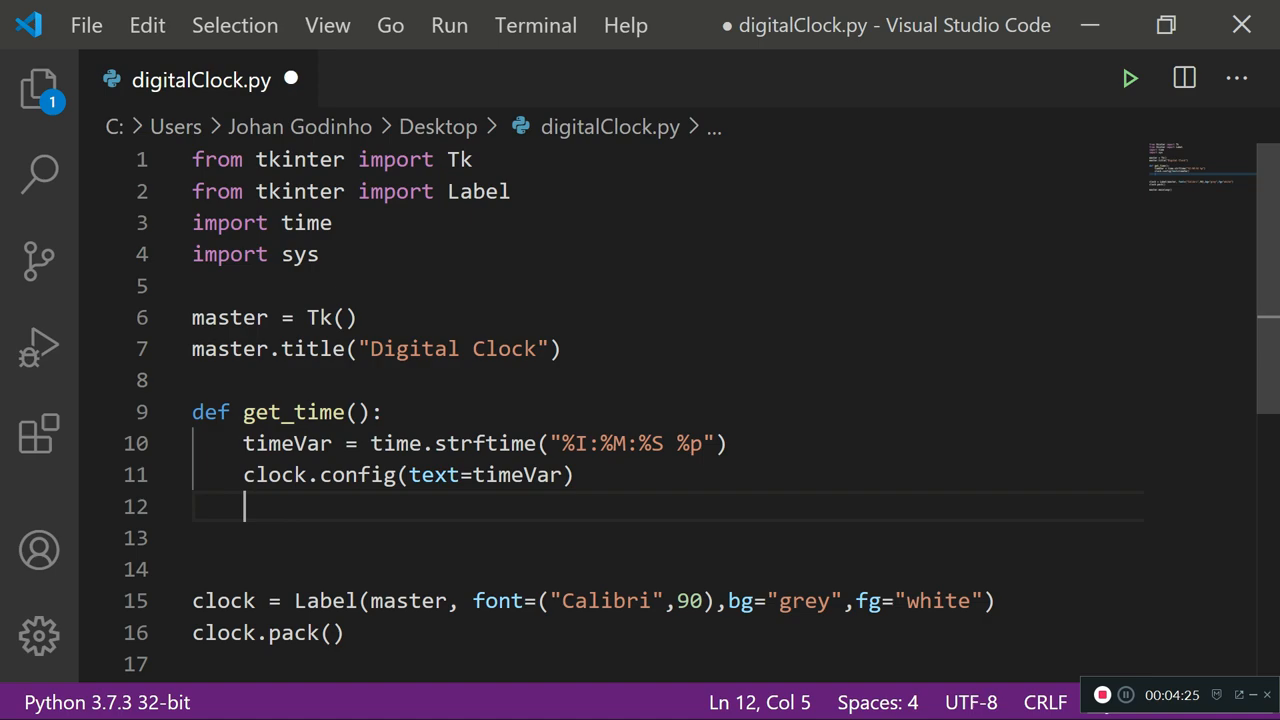
text(clock.after(200,get_time)
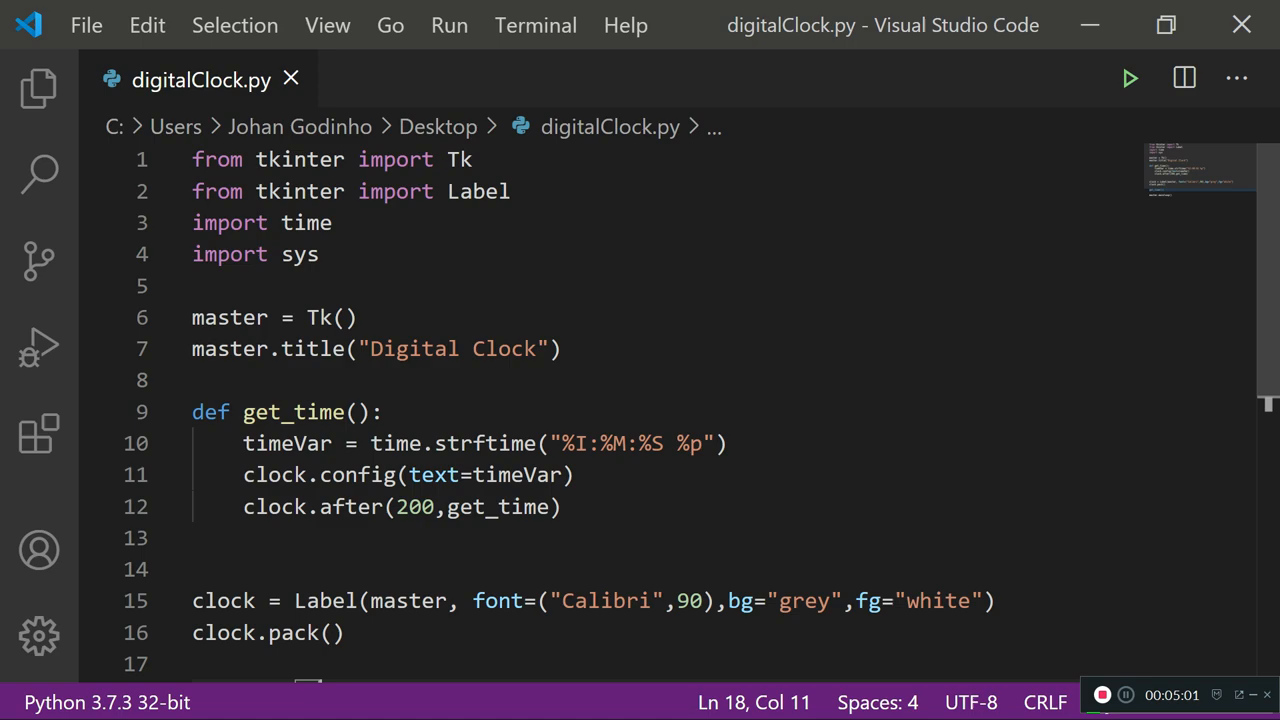
- Call get_time() above master.mainloop() and restyle the clock label to Arial 100 on black
click(1130, 78)
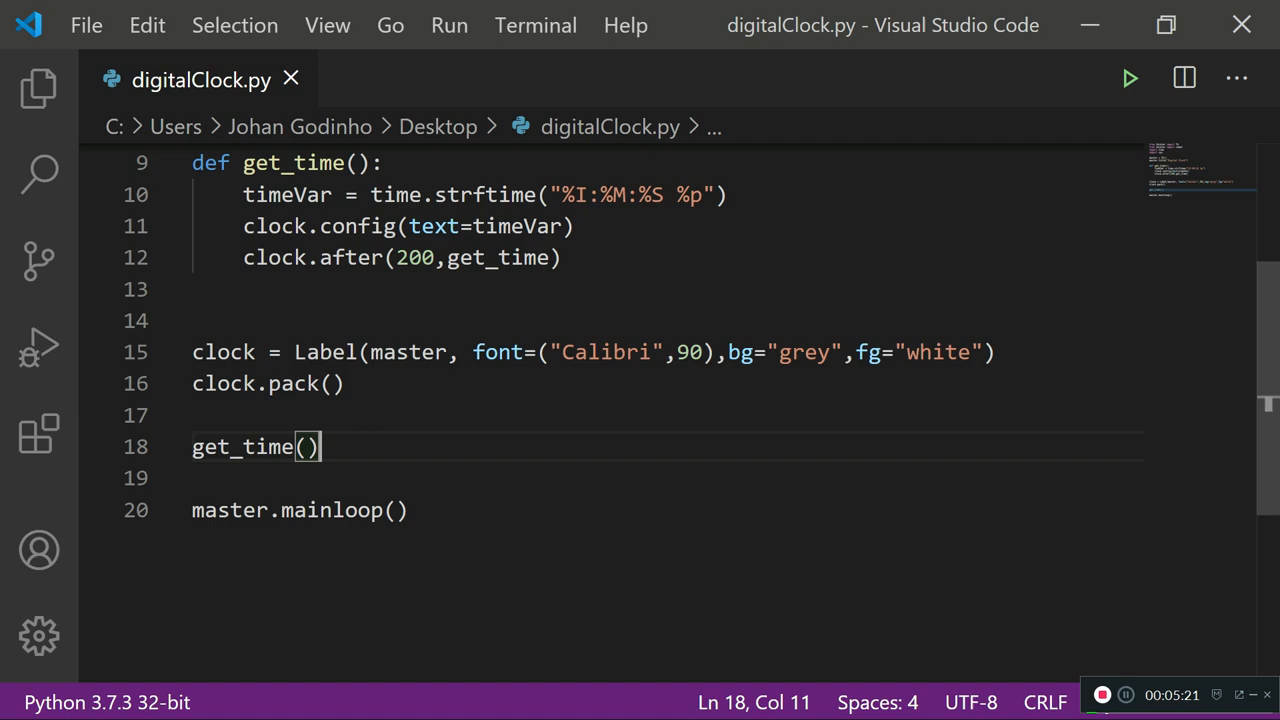
click(1128, 78)
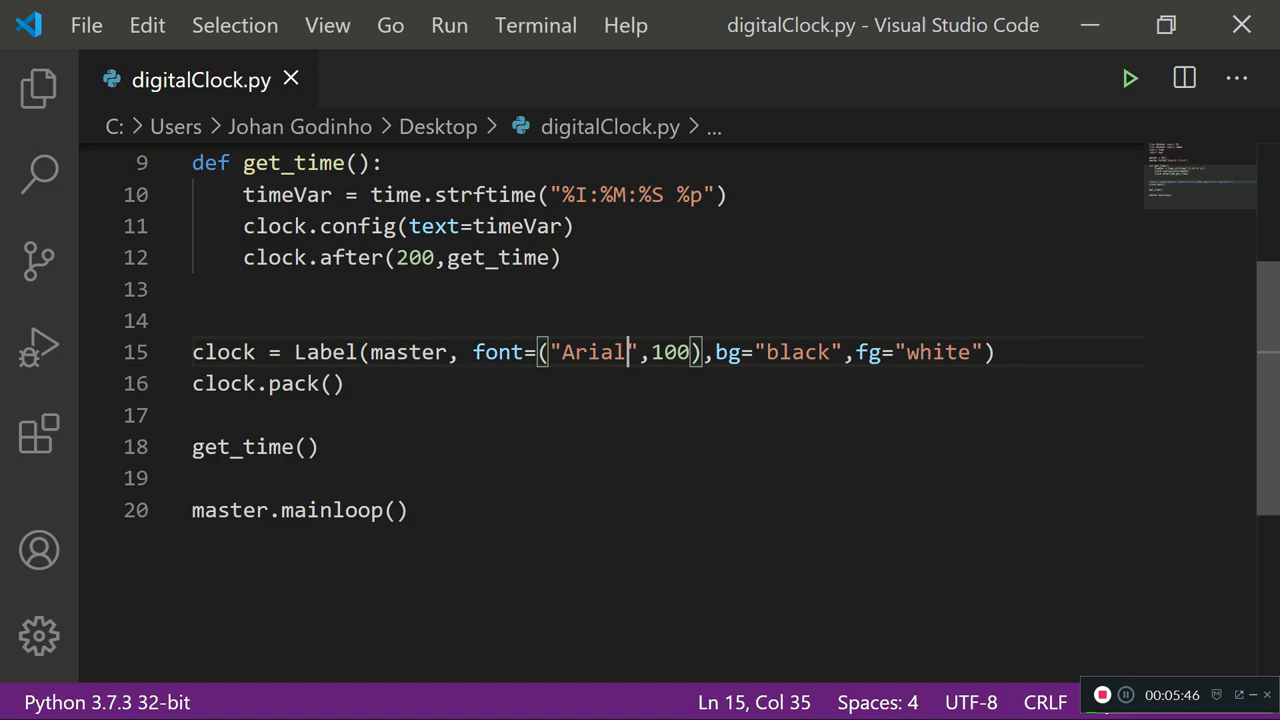
- Insert a new Label(master, font=("Arial")) line above the clock label
click(1130, 78)
text(Label(master,font=("Arial)
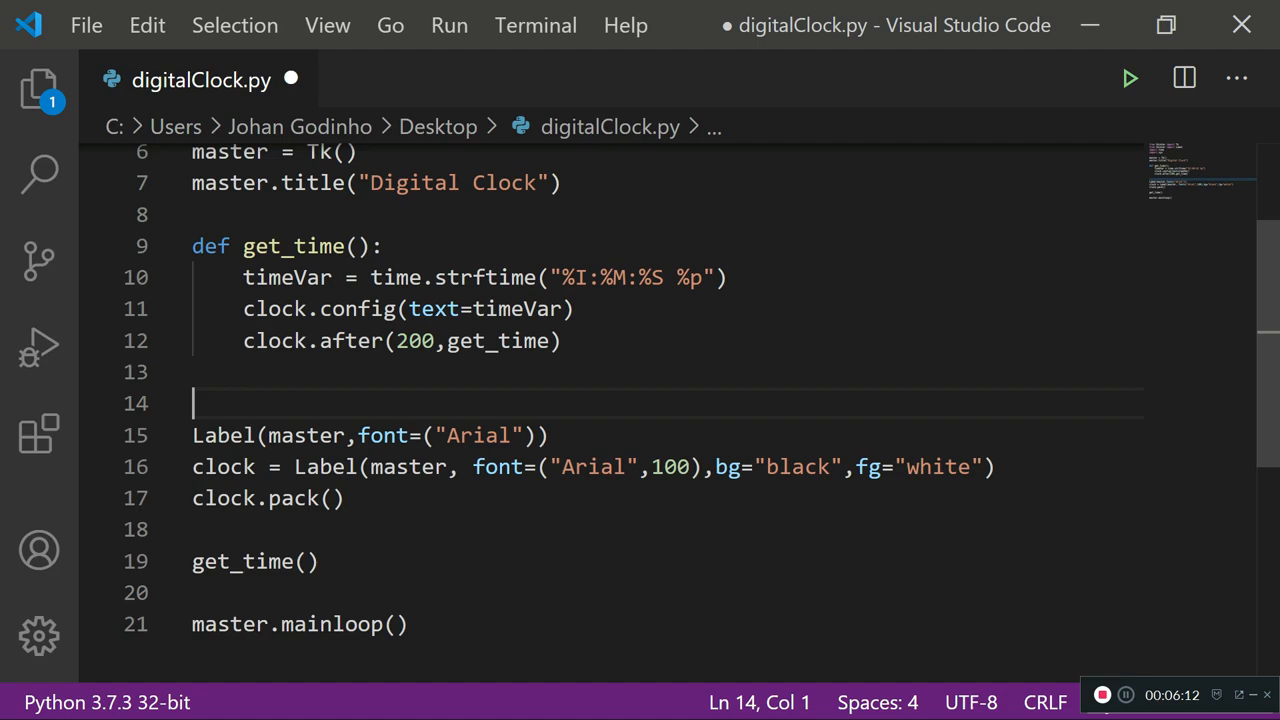
- Make the heading Label Arial 30 with text 'Digital Clock', white text on black
text(,30)
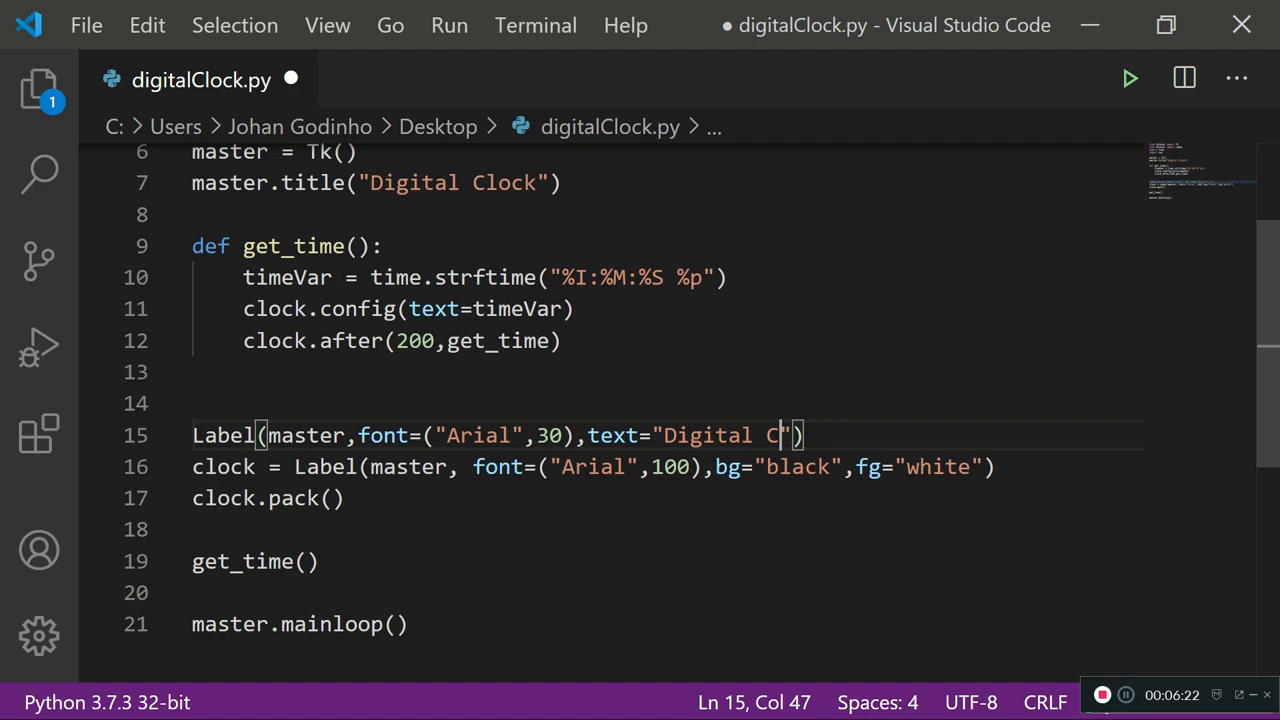
text(lock",fg="white")
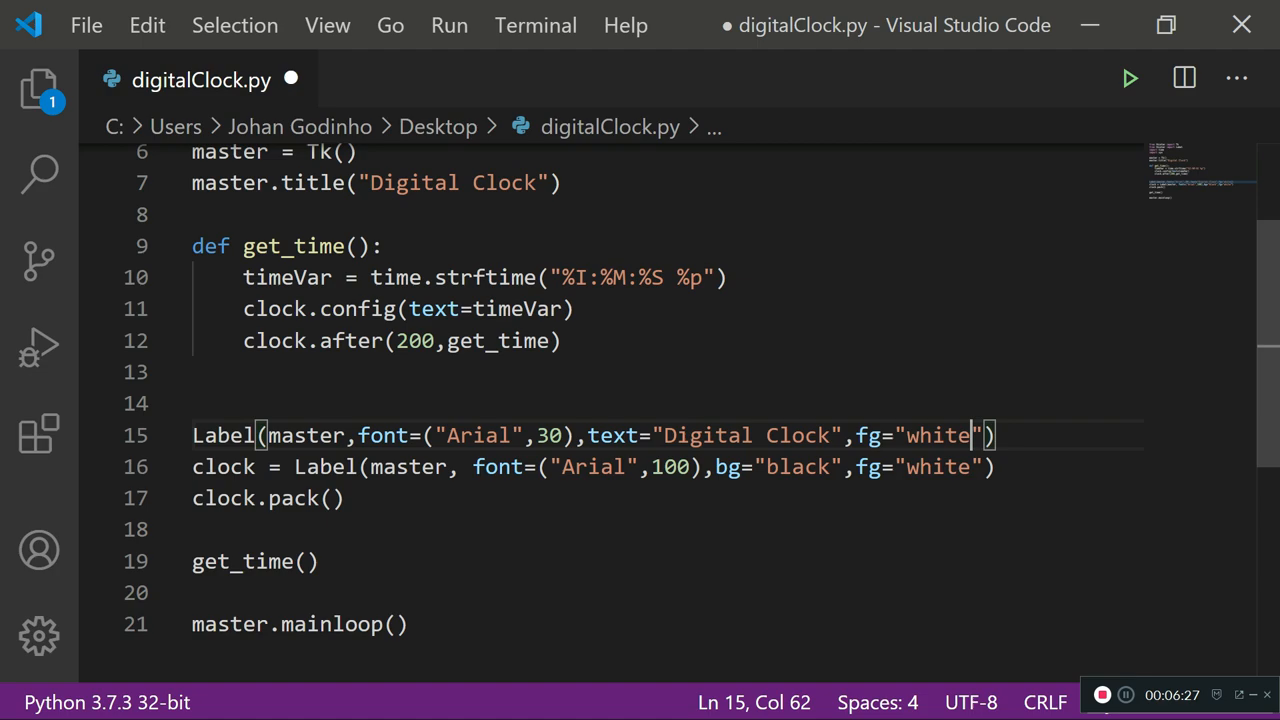
text(,bg="black")
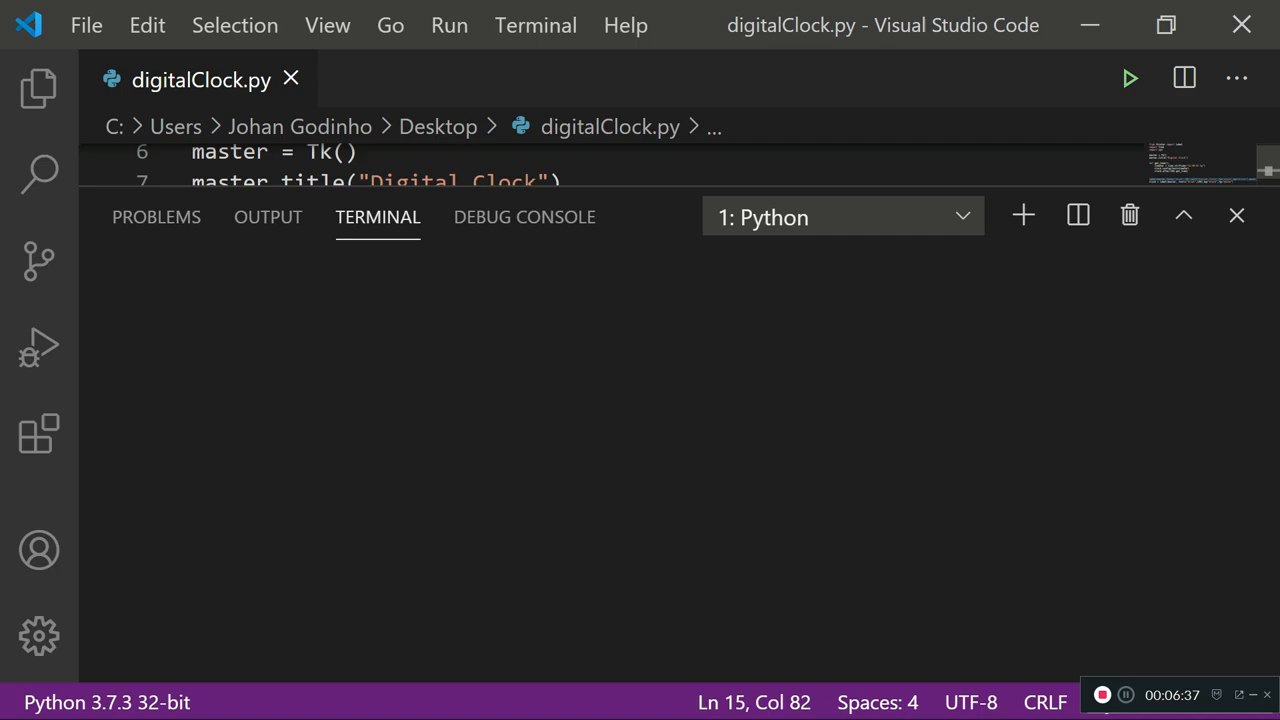
- Run the script, check the Digital Clock heading above the live time, and close the window
click(1128, 78)
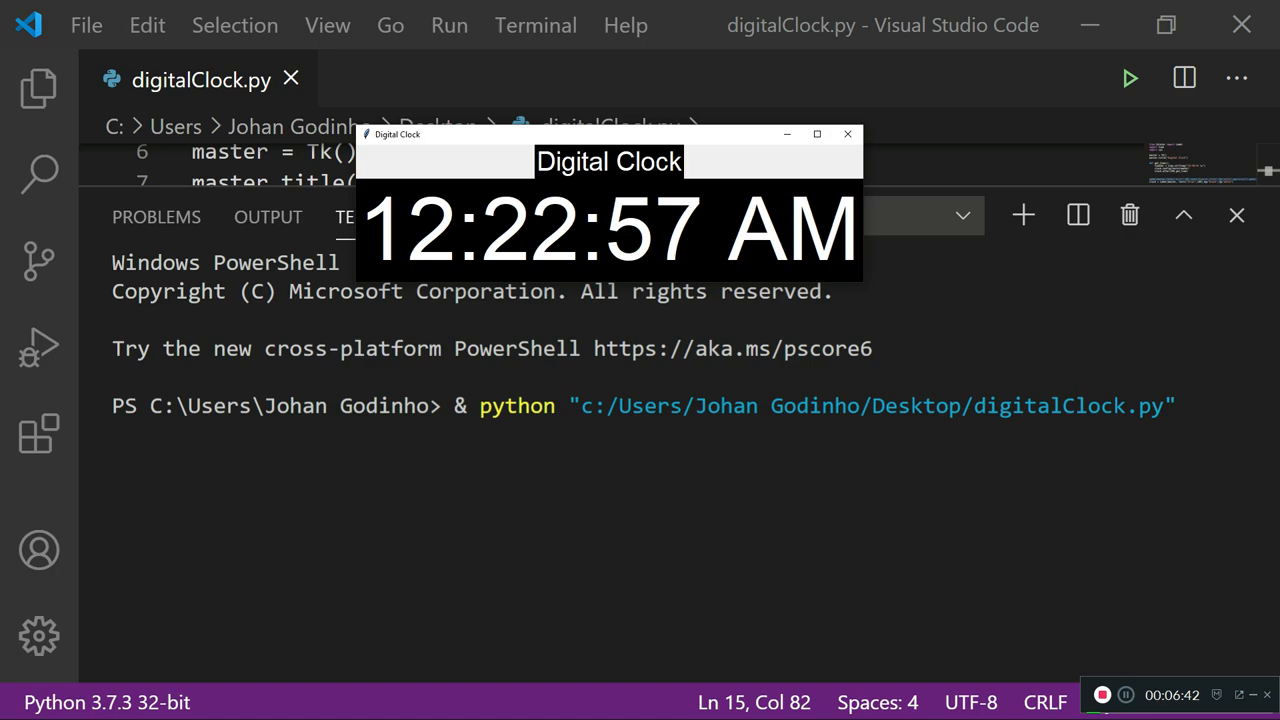
click(848, 132)
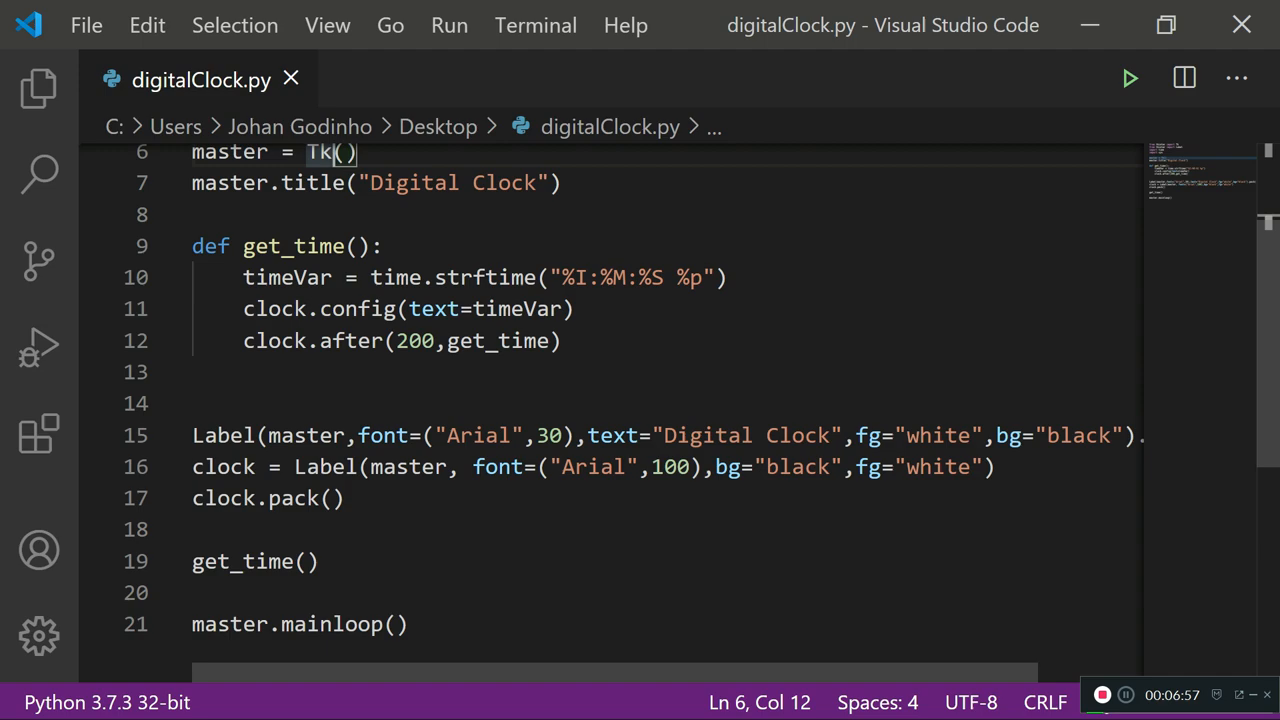
scroll(down, 3)
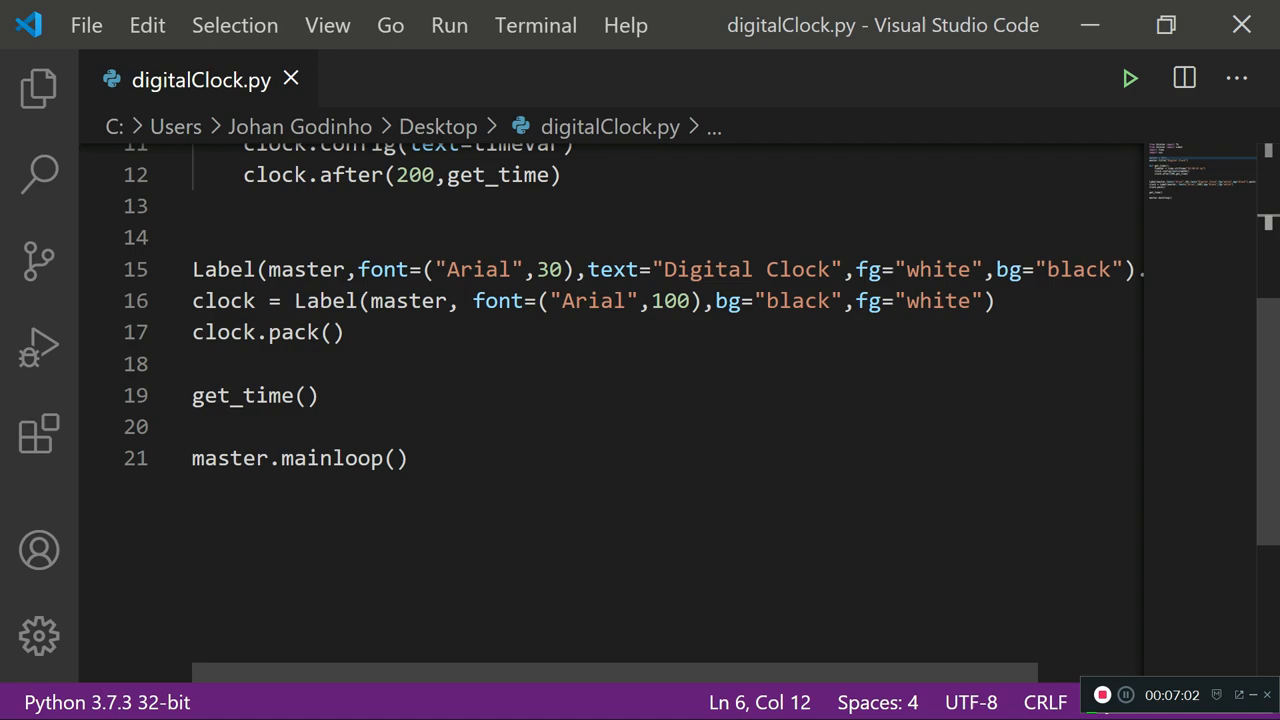